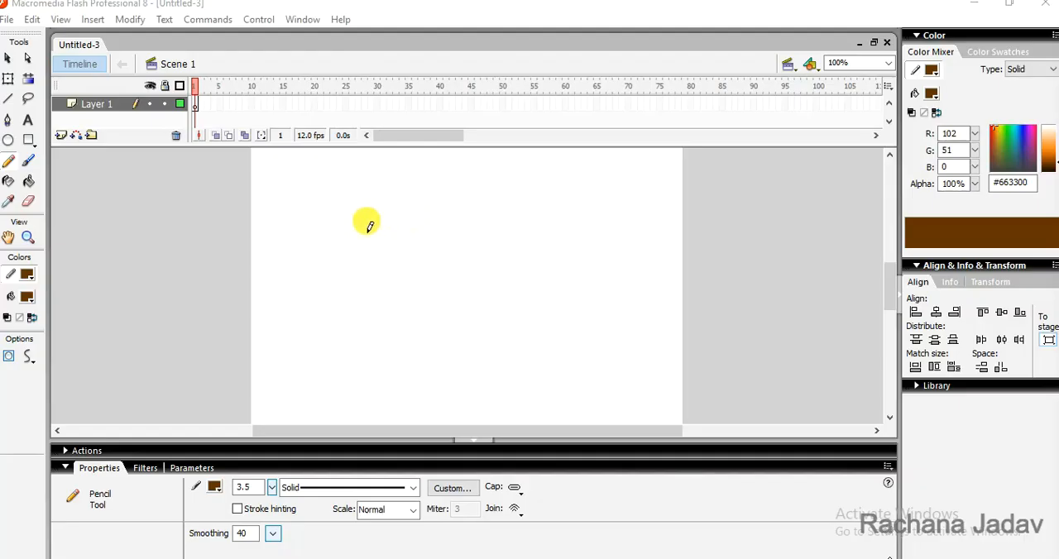
mouse_move(379, 228)
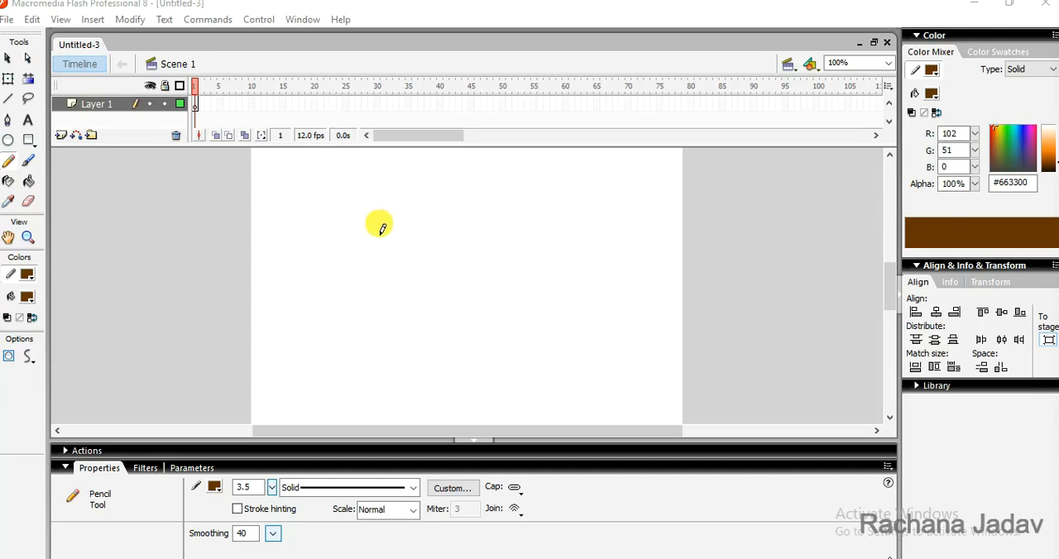
mouse_move(369, 222)
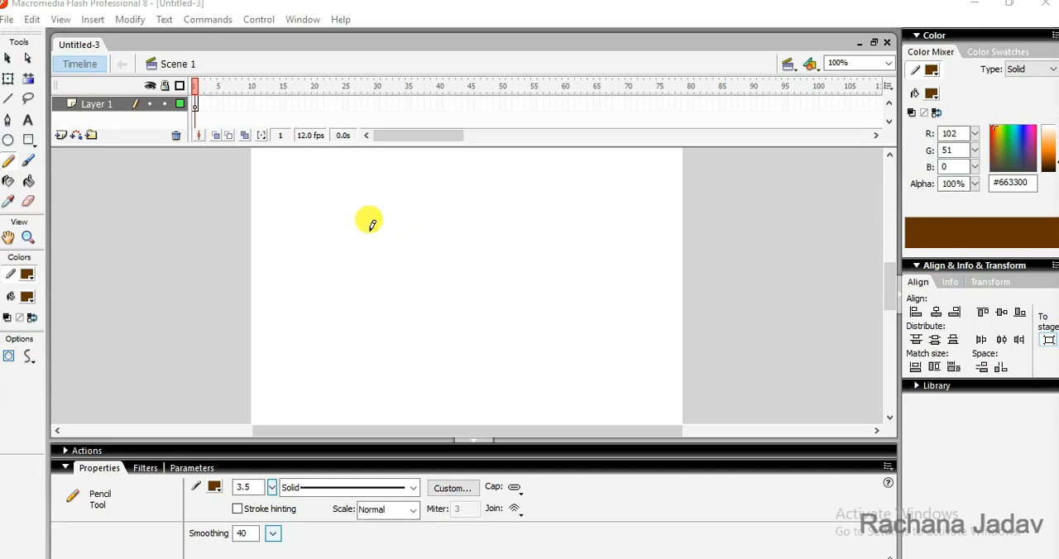
mouse_move(372, 221)
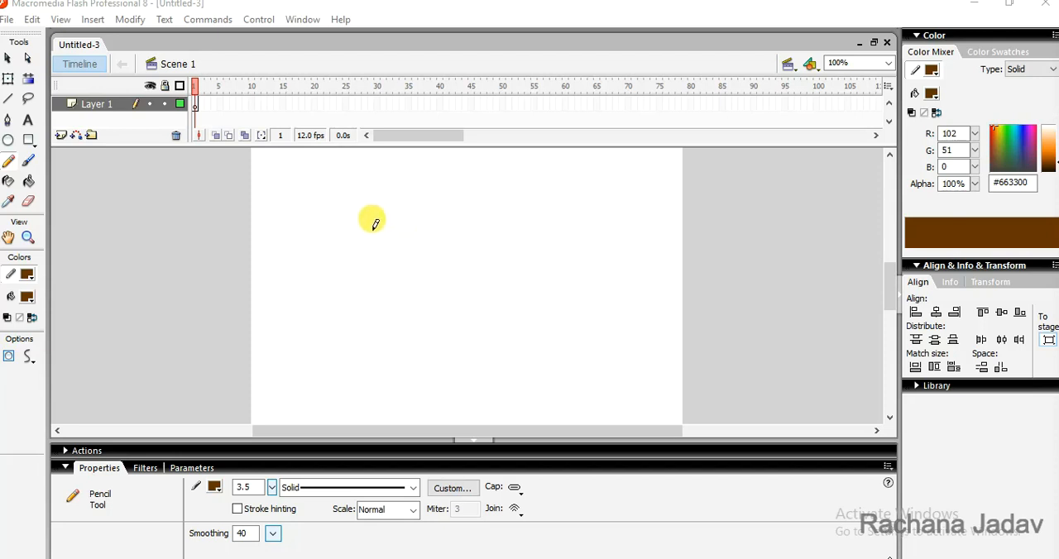
mouse_move(382, 240)
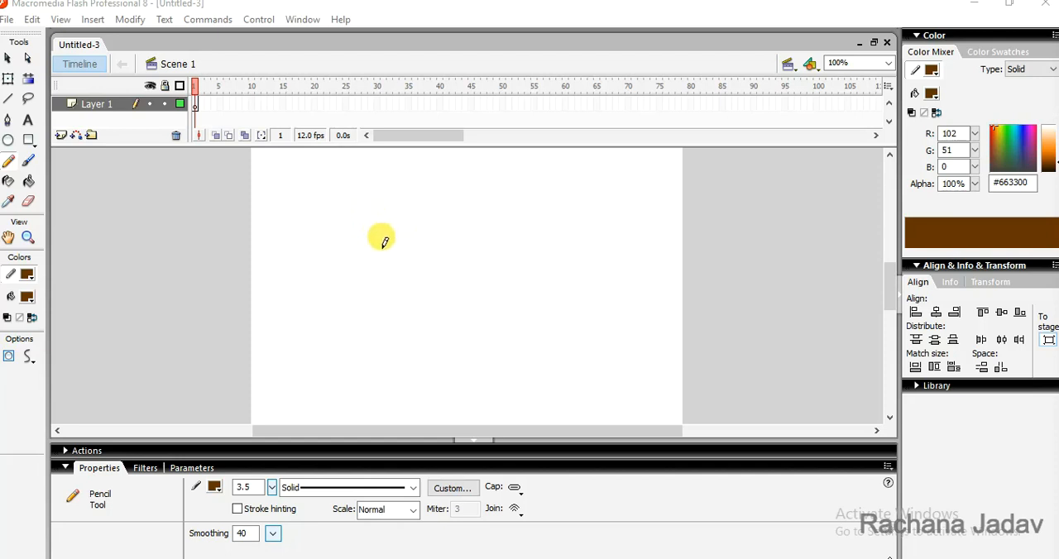
mouse_move(242, 266)
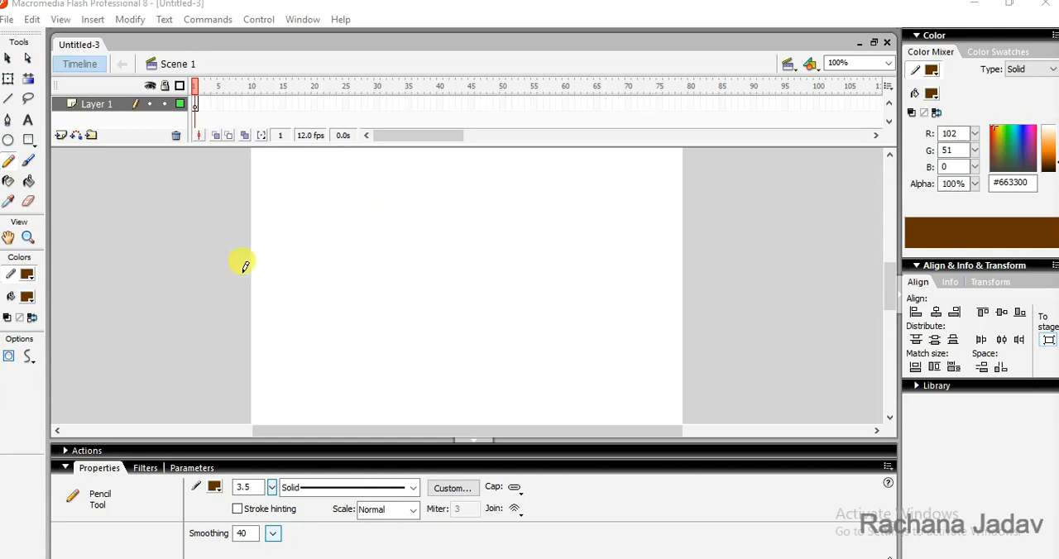
mouse_move(405, 264)
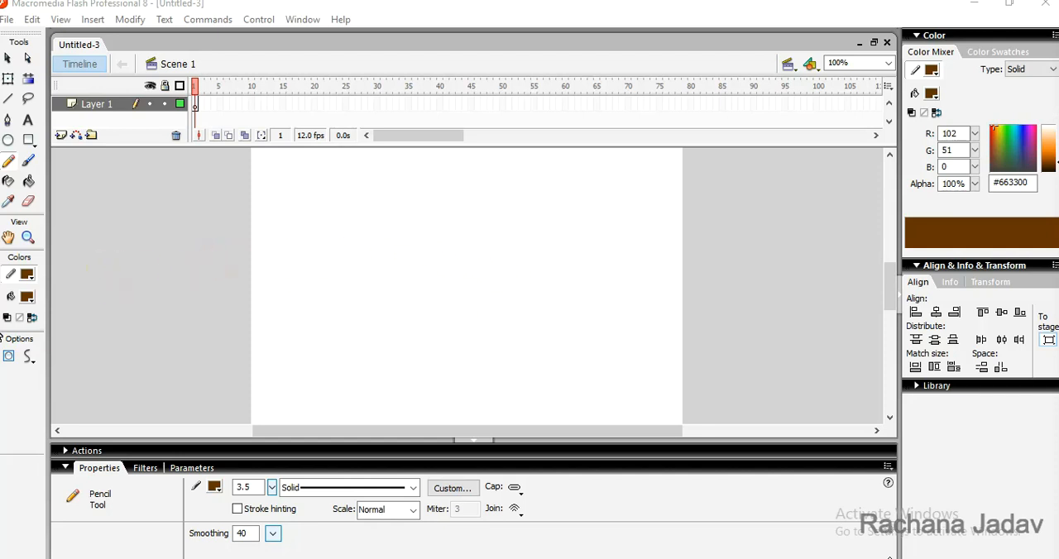
mouse_move(64, 184)
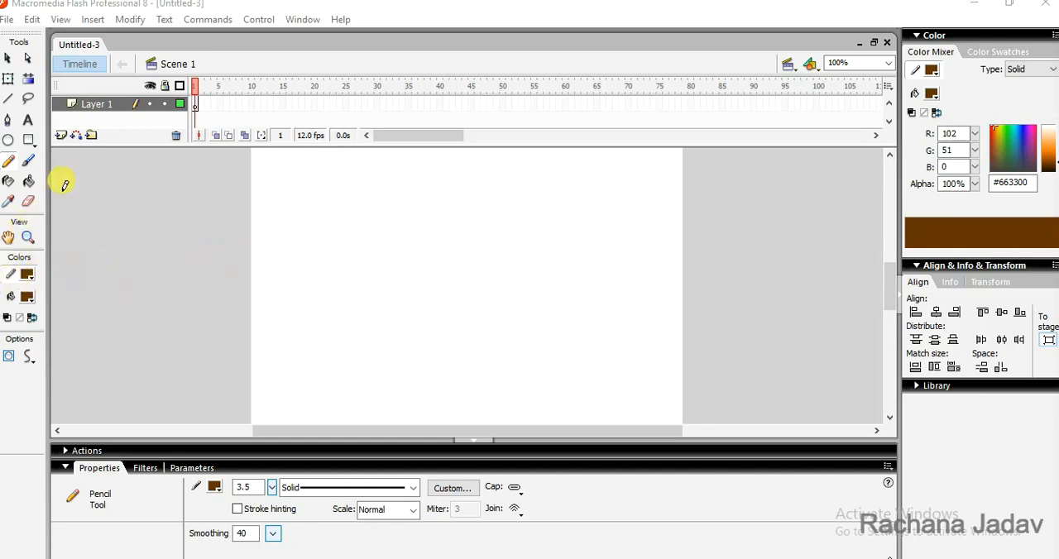
mouse_move(230, 484)
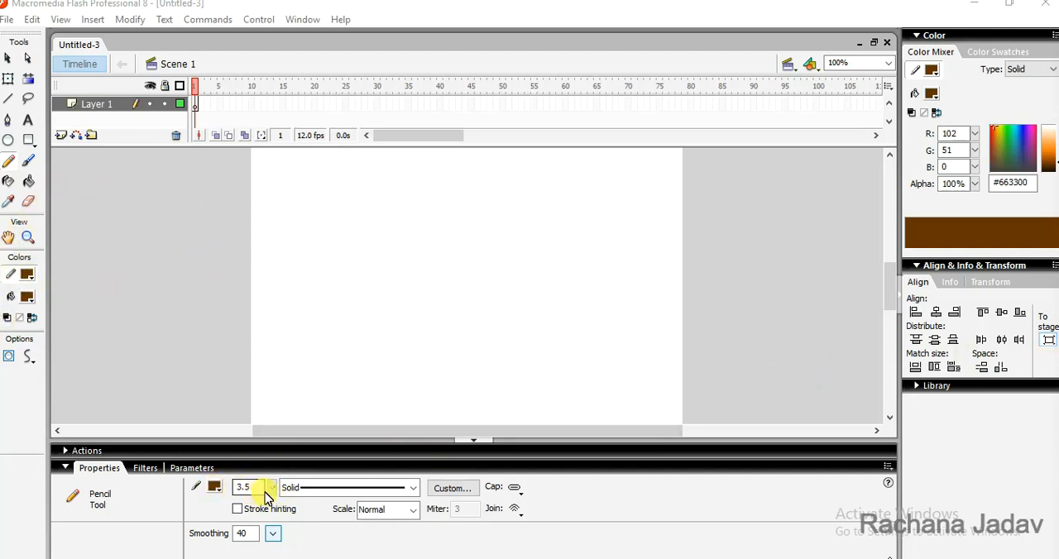
- Draw a closed brown pencil outline of a tree trunk with splayed roots
left_click_drag(422, 277, 435, 356)
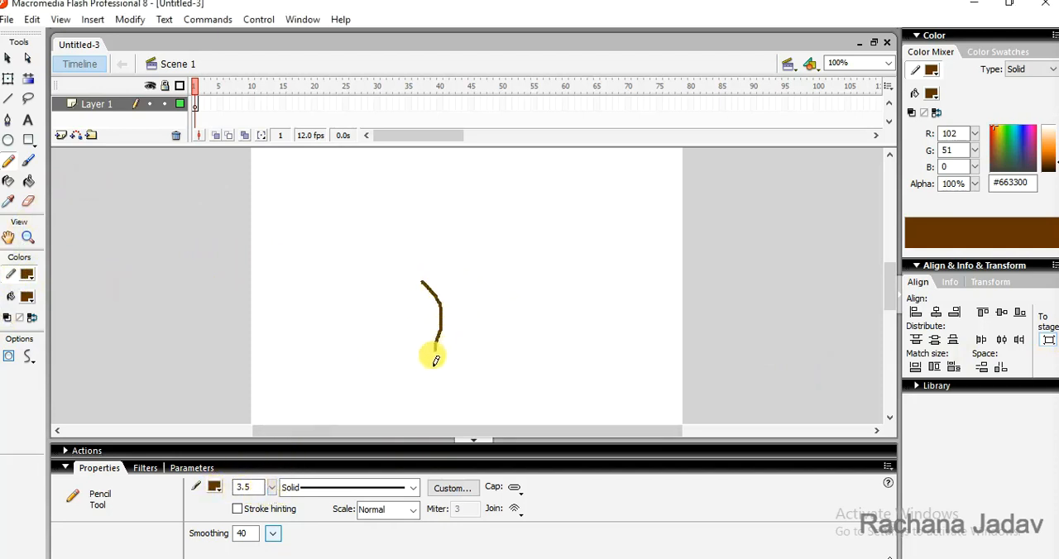
left_click_drag(434, 358, 476, 412)
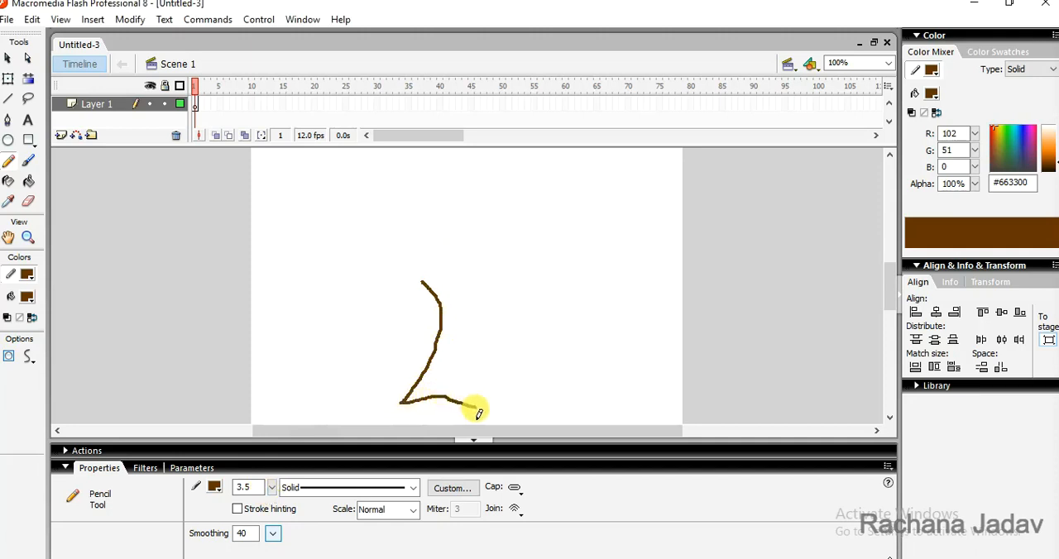
left_click_drag(475, 411, 542, 388)
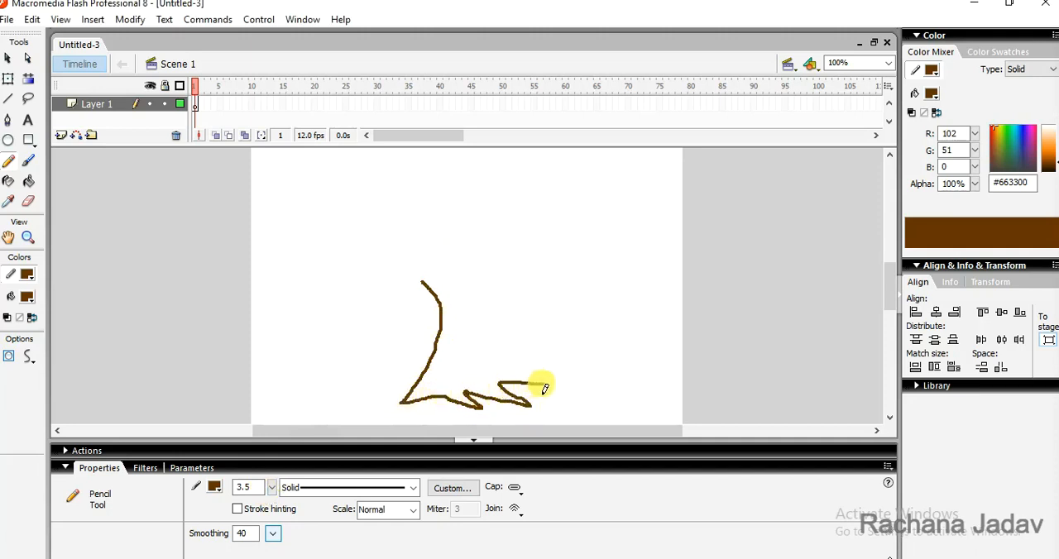
left_click_drag(546, 389, 476, 264)
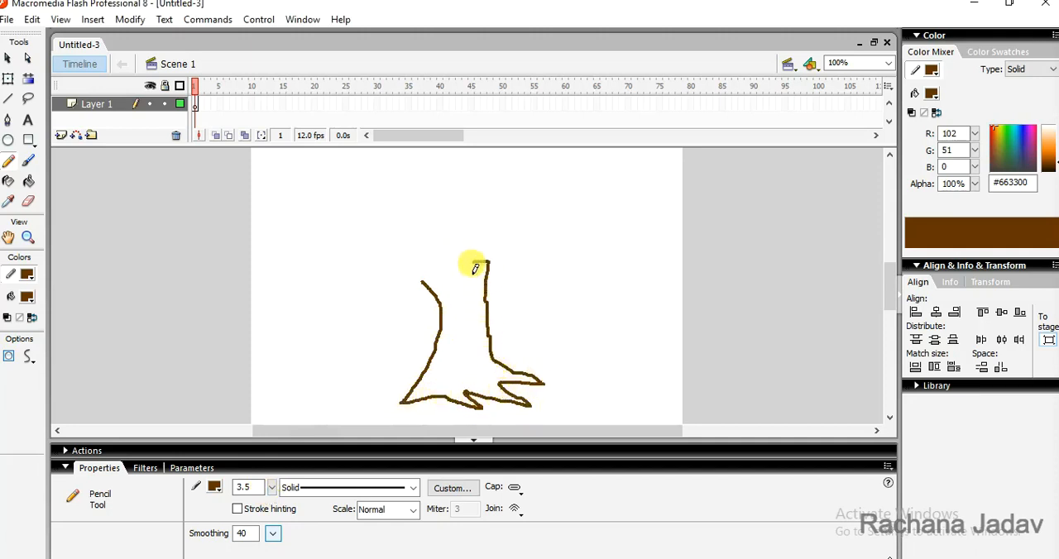
left_click_drag(478, 265, 424, 284)
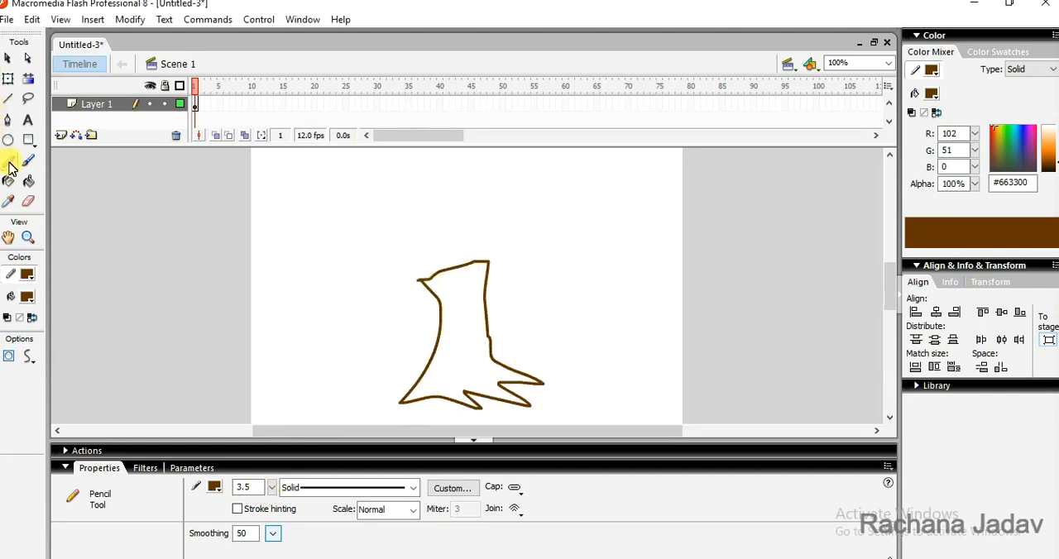
- Paint-bucket fill the trunk outline solid brown, then return to the Pencil
left_click(460, 335)
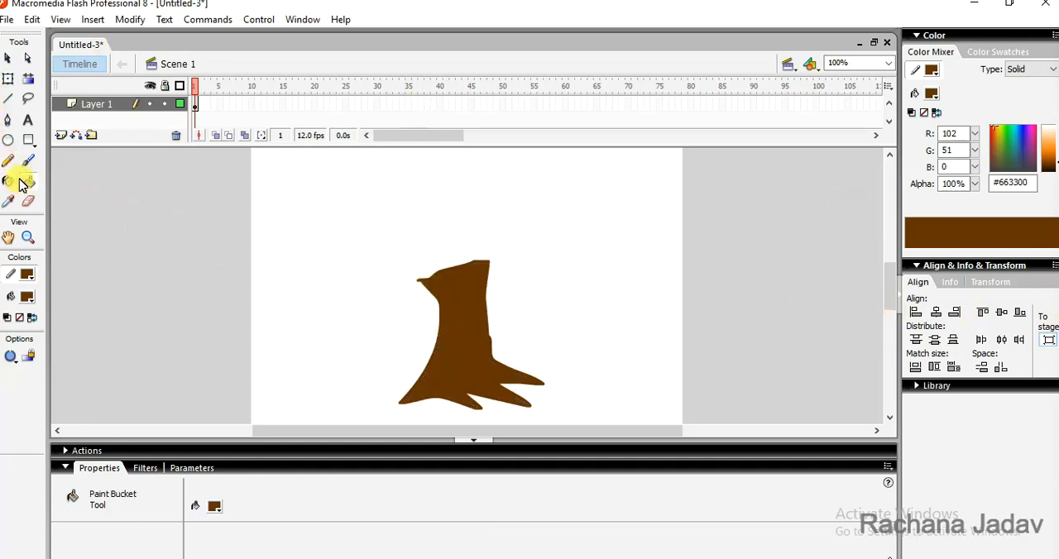
mouse_move(10, 160)
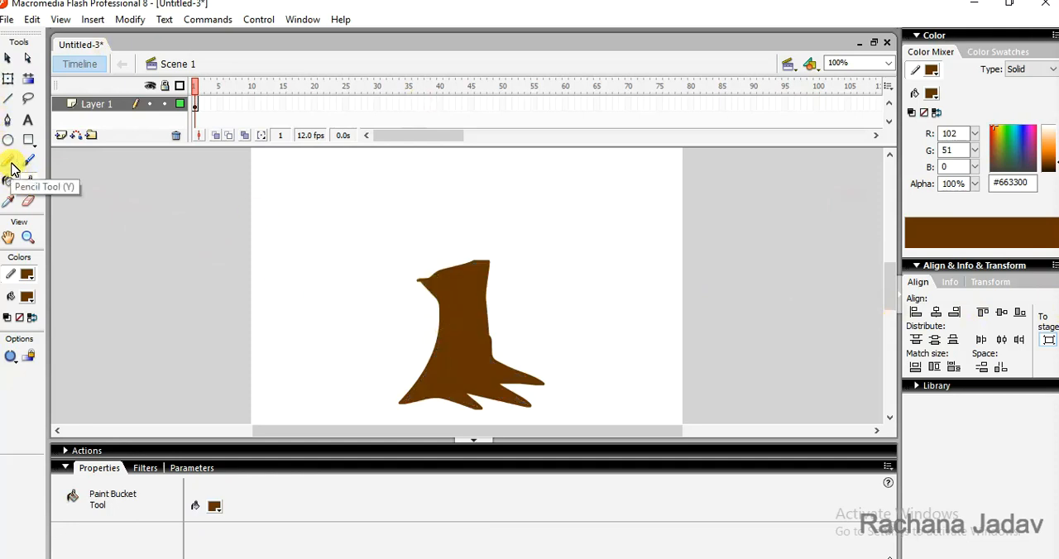
left_click(10, 160)
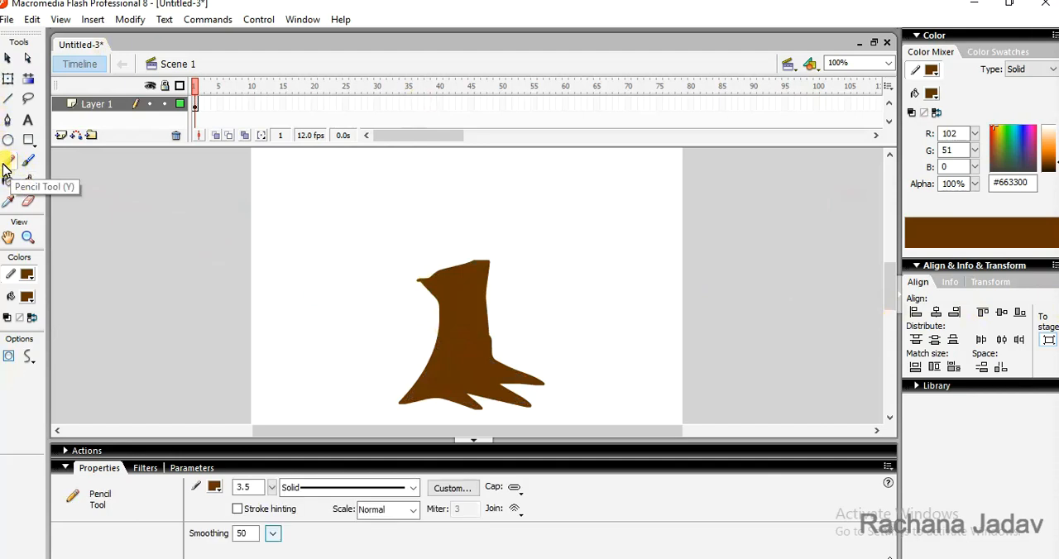
mouse_move(71, 297)
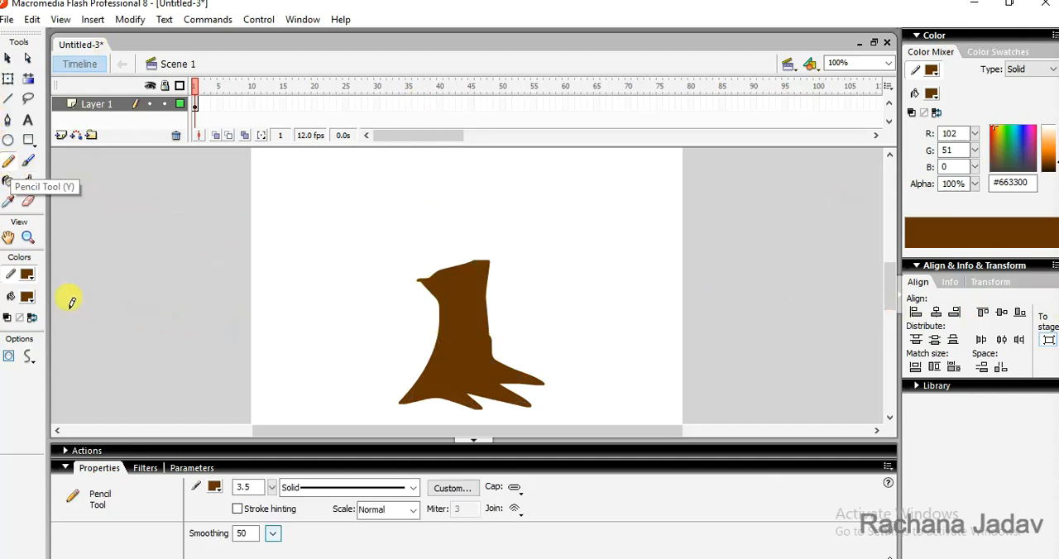
- Switch to dark green and pencil a cloud-shaped foliage outline right of the trunk
left_click(10, 274)
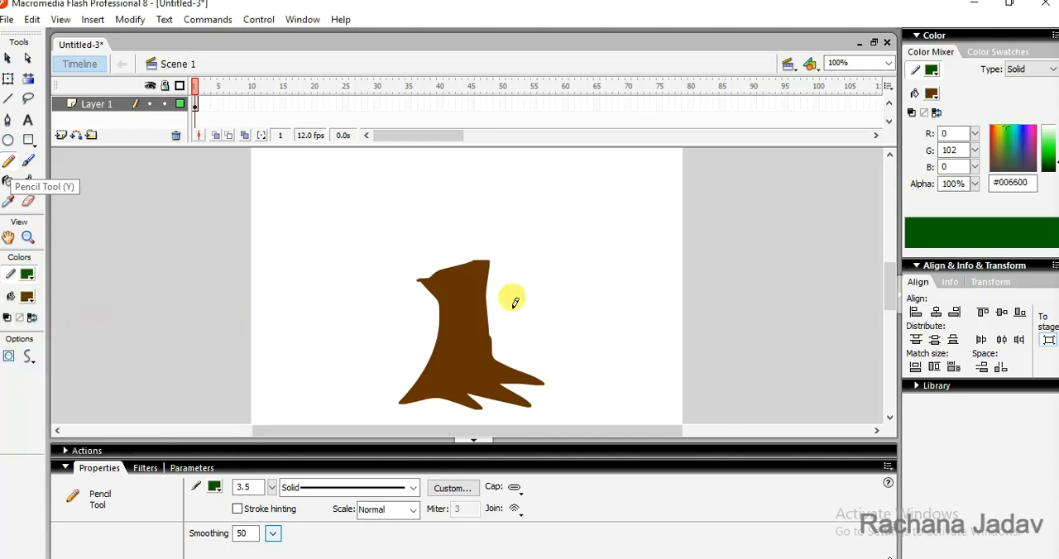
mouse_move(682, 304)
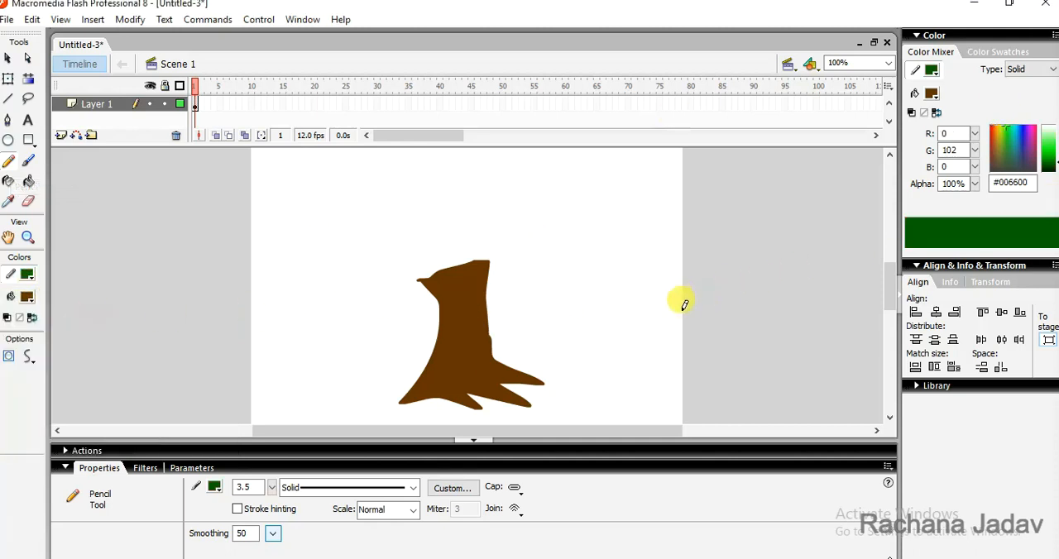
left_click_drag(682, 304, 562, 281)
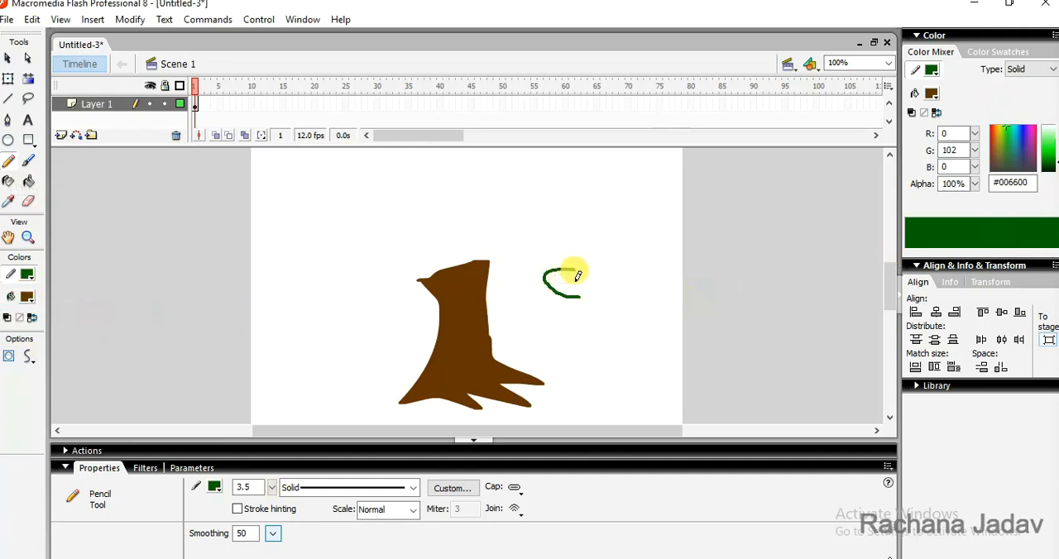
left_click_drag(567, 277, 641, 265)
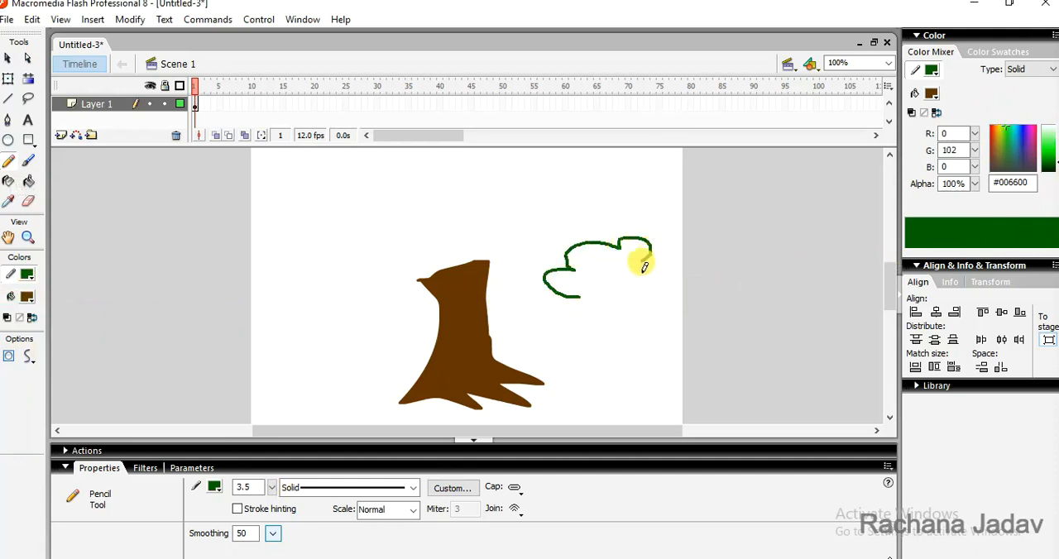
left_click_drag(641, 261, 603, 297)
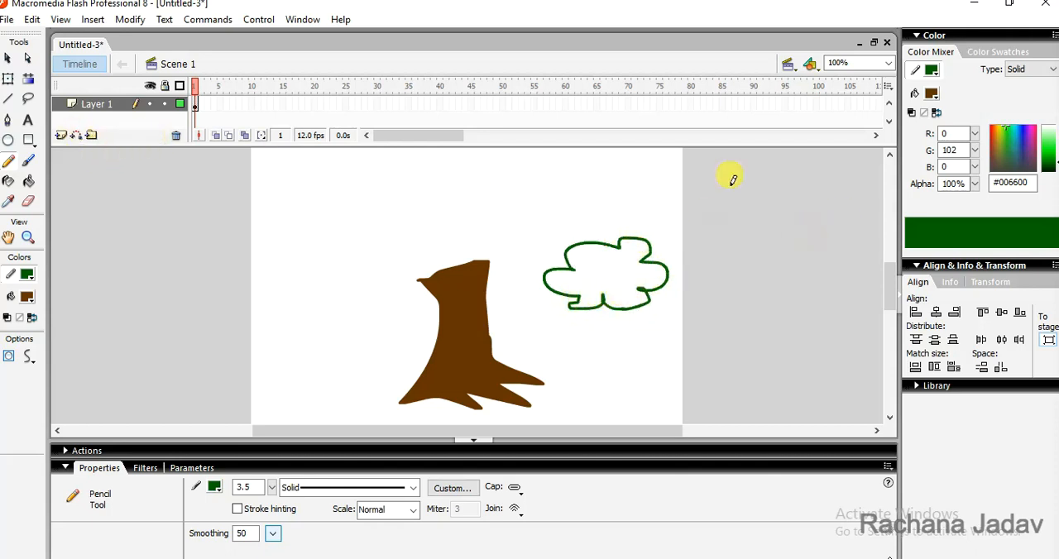
- Fill the foliage outline with dark green #006600
left_click(27, 297)
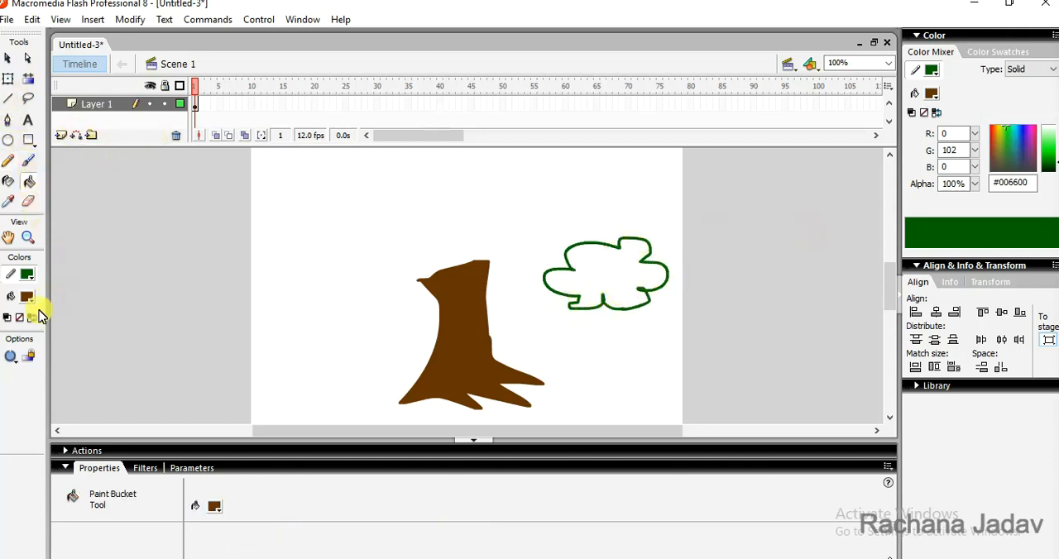
left_click(27, 296)
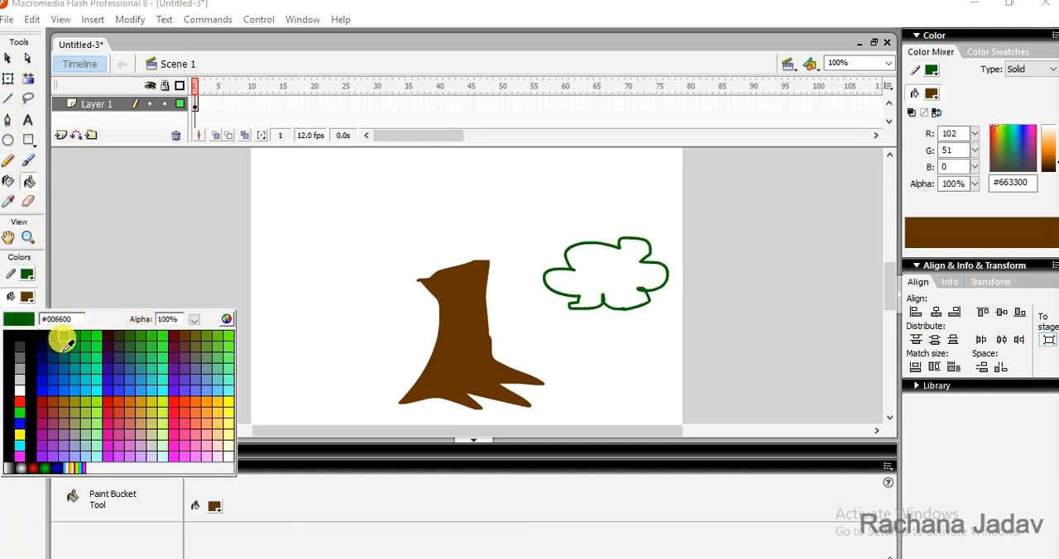
left_click(627, 263)
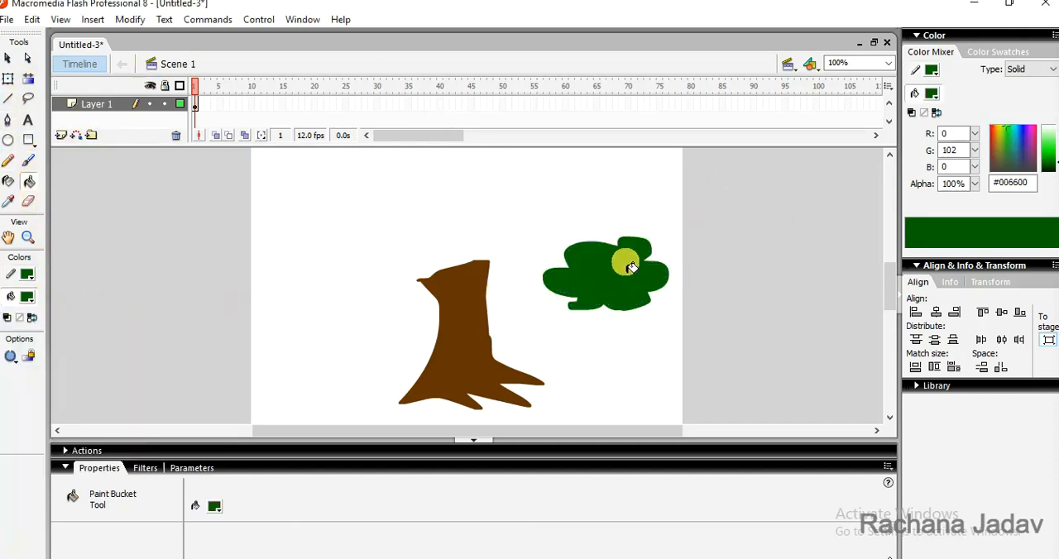
left_click(627, 263)
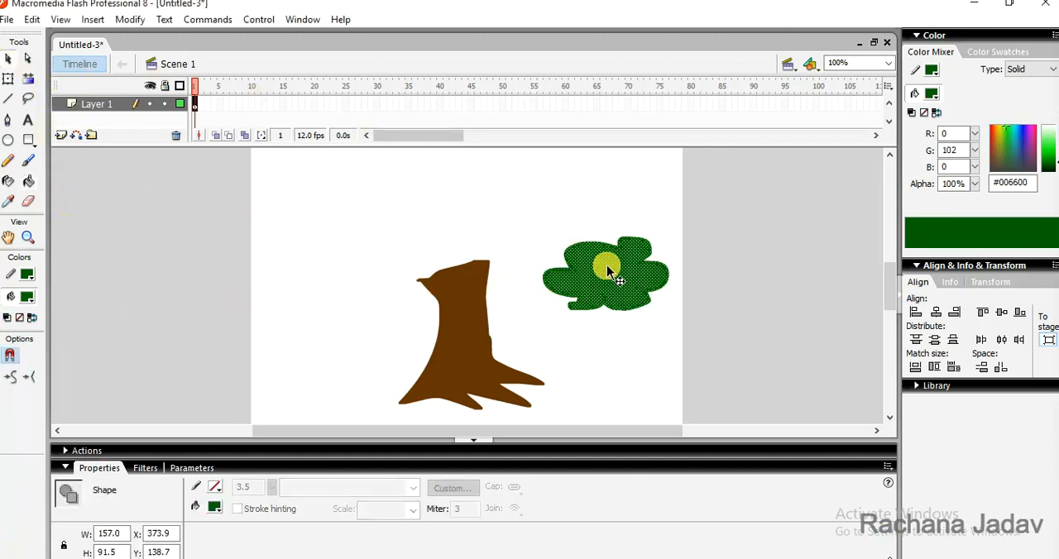
- Select the foliage fill and stroke and drag it onto the trunk top
left_click(608, 273)
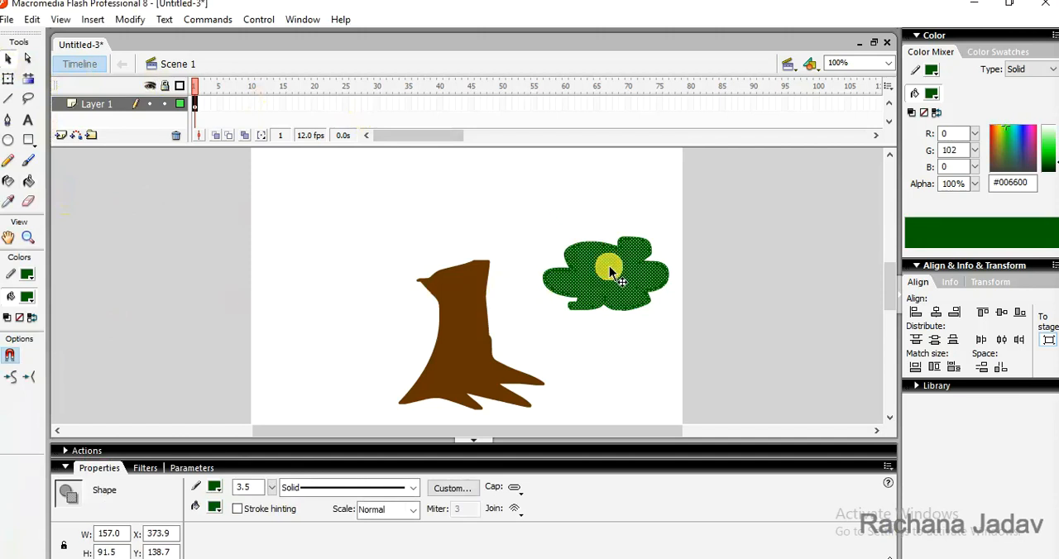
left_click_drag(608, 276, 527, 257)
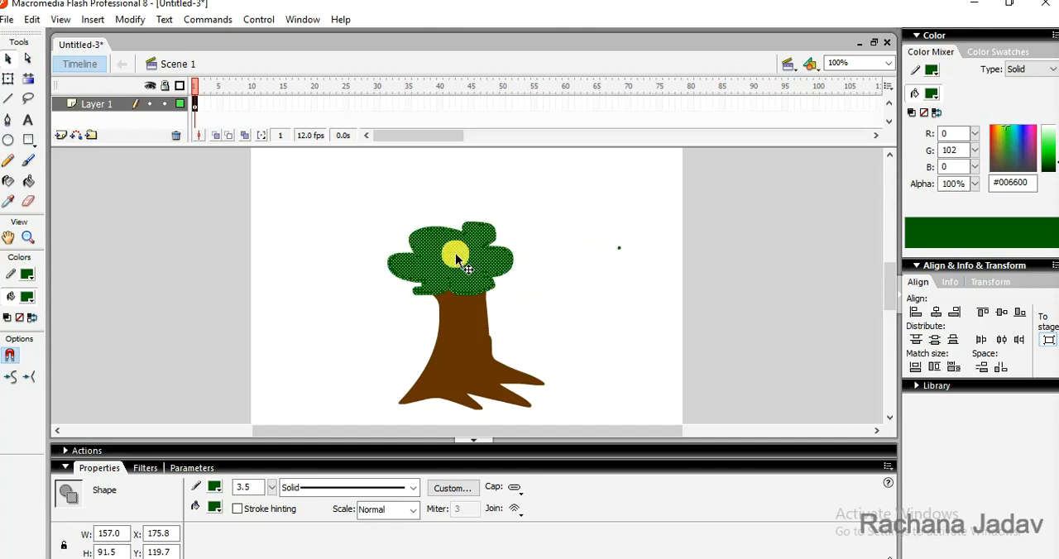
mouse_move(525, 256)
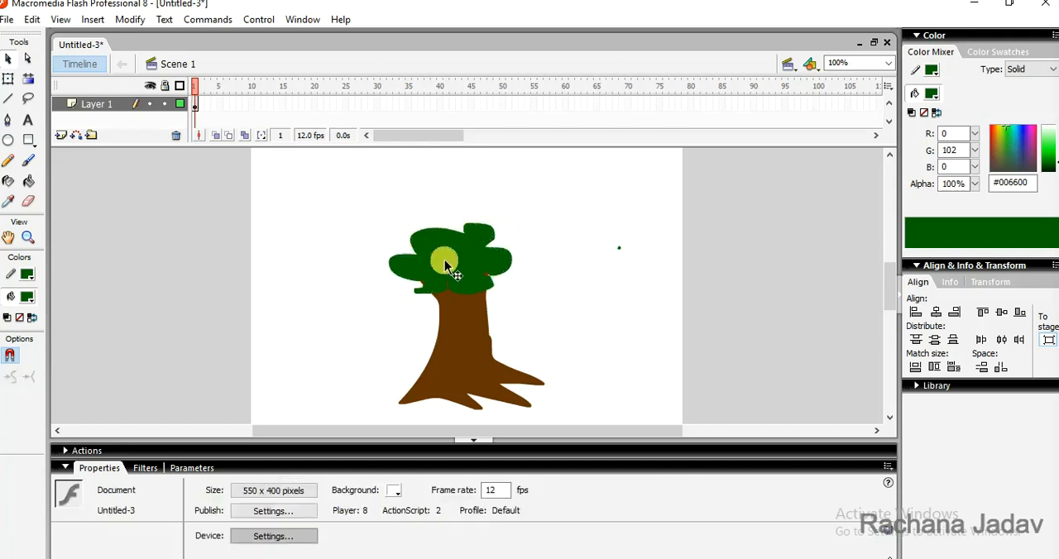
- Select the foliage fill and apply the green radial gradient swatch
left_click(443, 265)
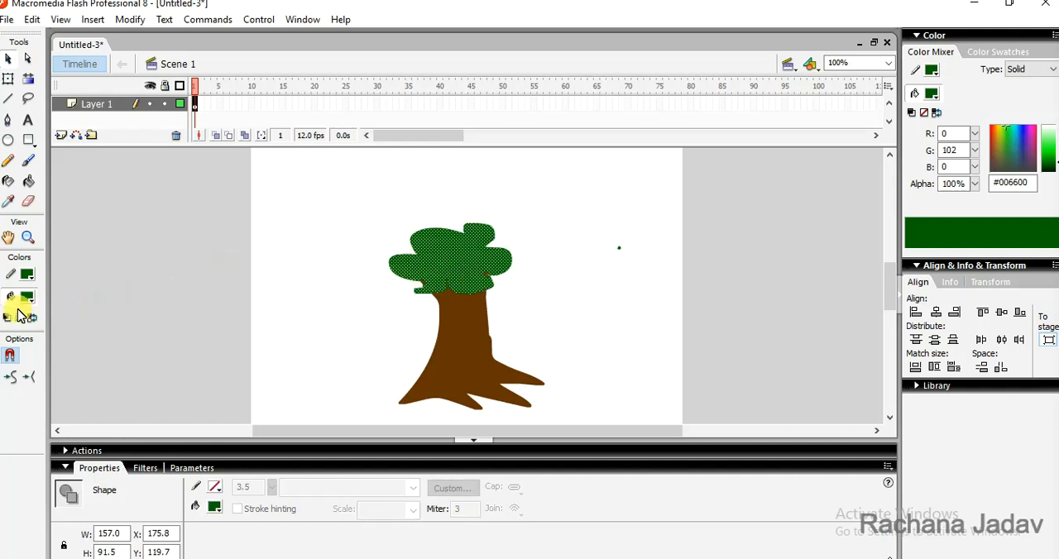
left_click(28, 297)
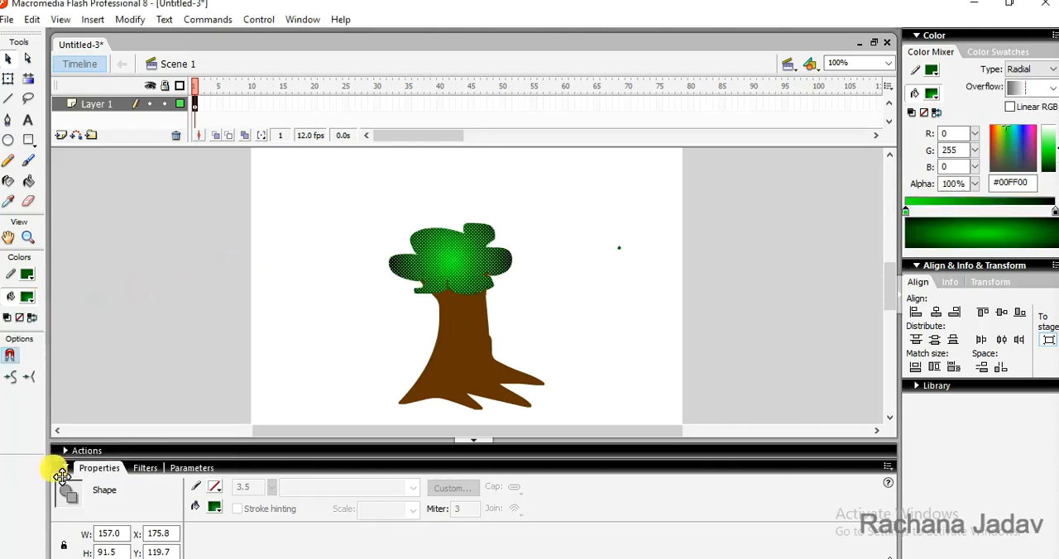
mouse_move(579, 176)
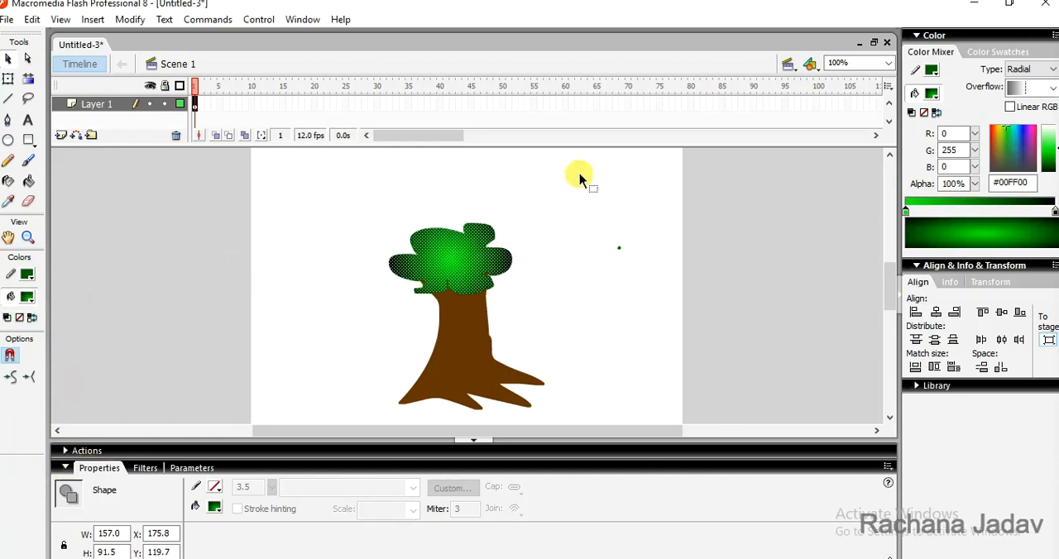
mouse_move(379, 281)
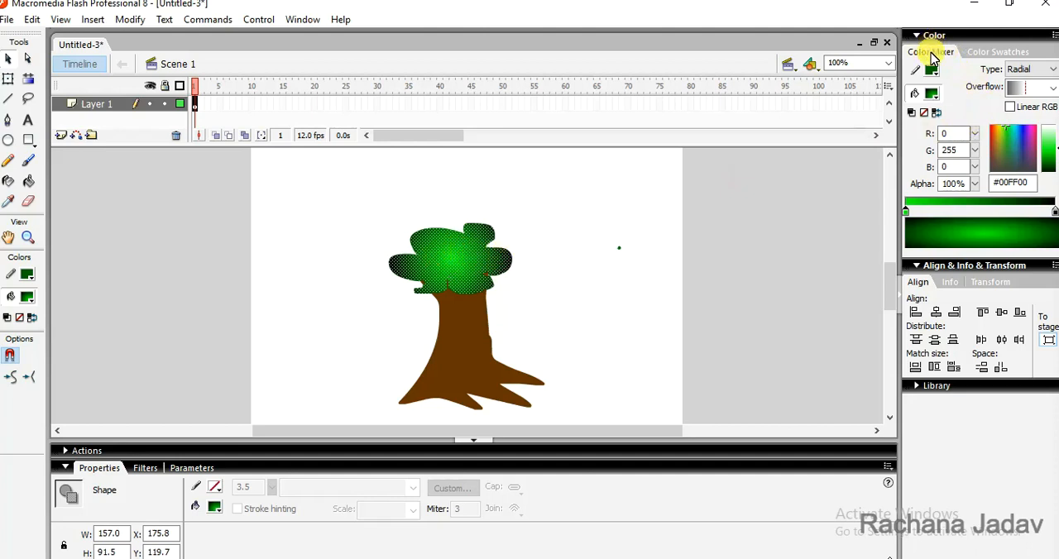
mouse_move(970, 58)
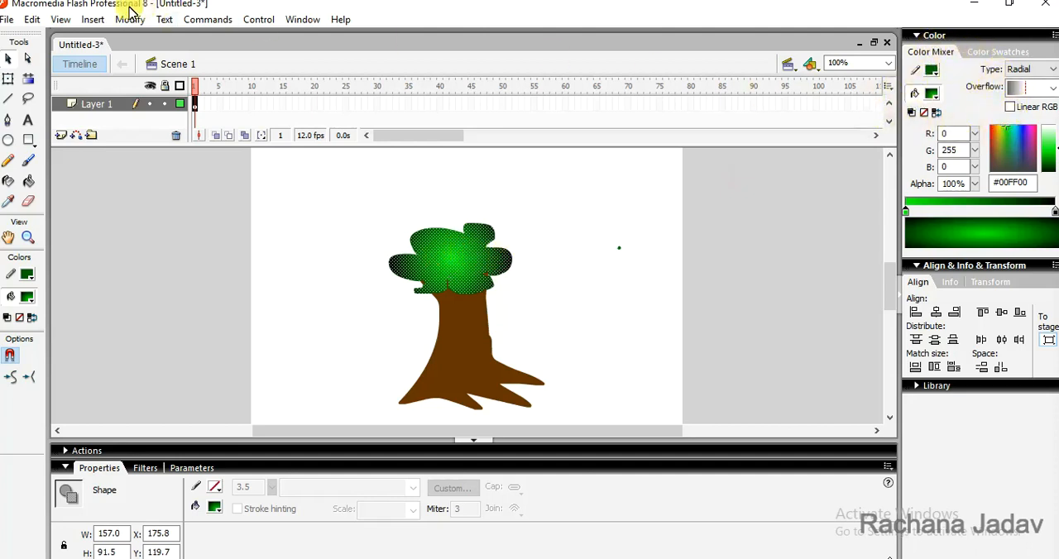
left_click(302, 19)
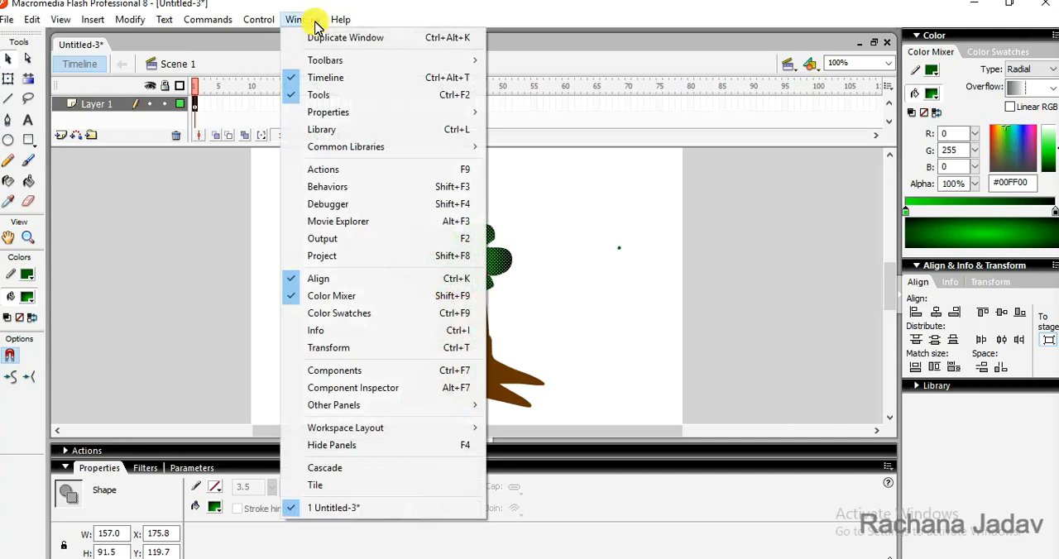
mouse_move(411, 296)
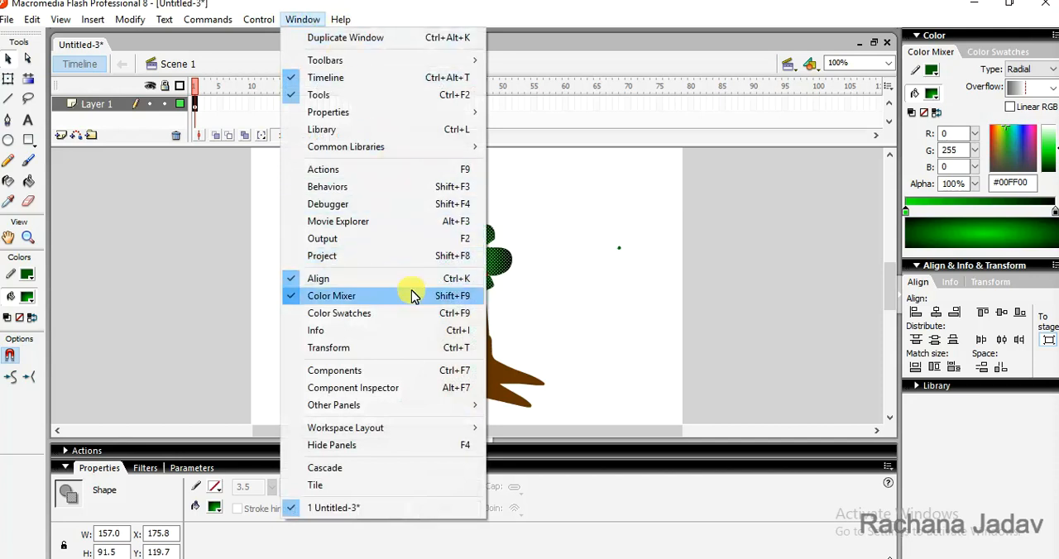
mouse_move(419, 304)
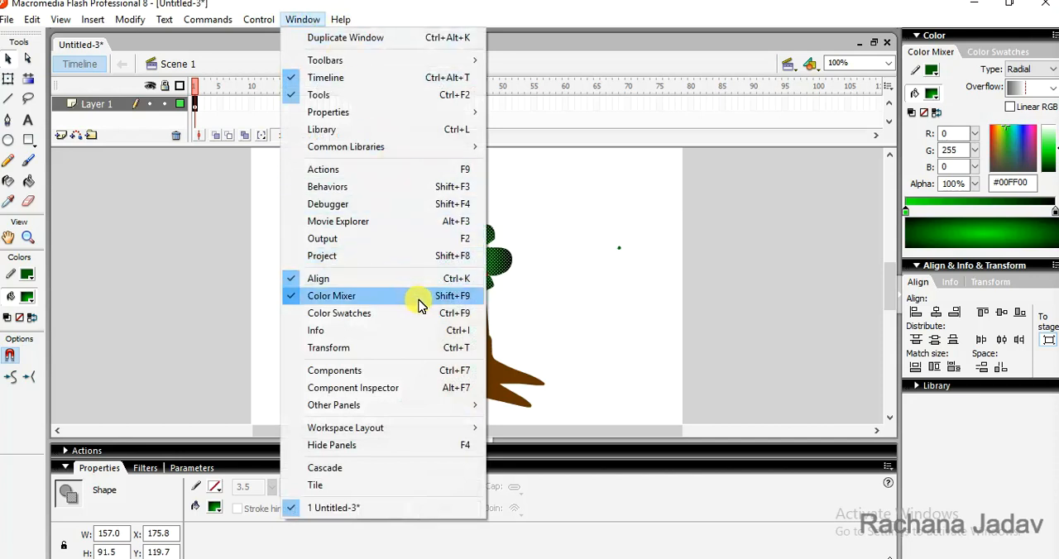
mouse_move(618, 273)
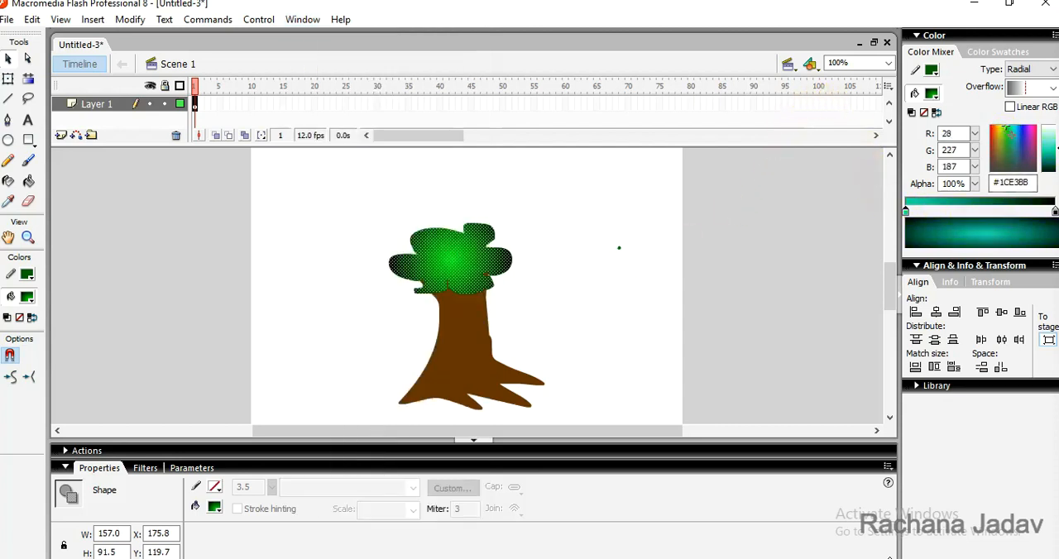
- Recolour the gradient stops to green shades (#276C08), adding a darker green band
left_click(1019, 145)
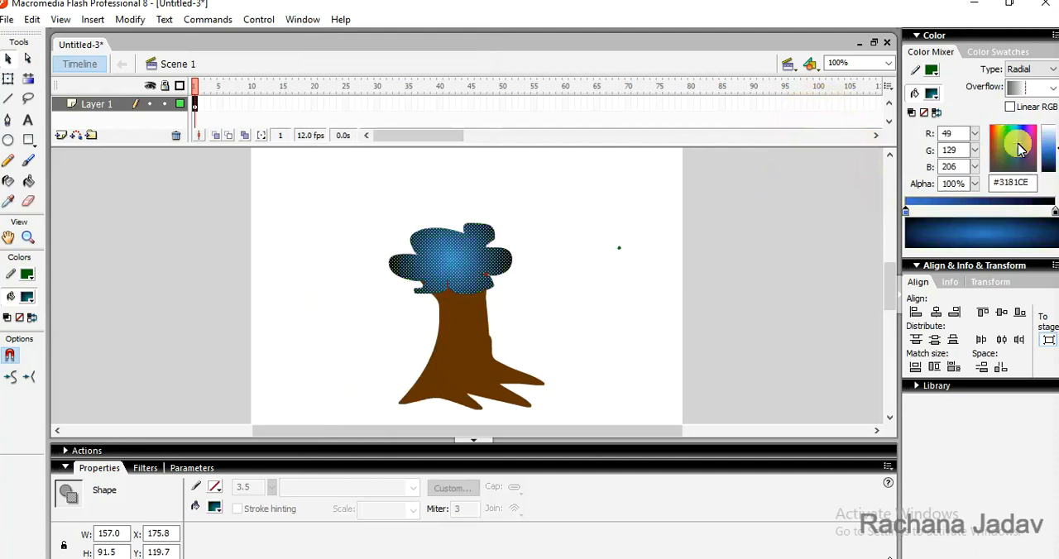
left_click(1017, 144)
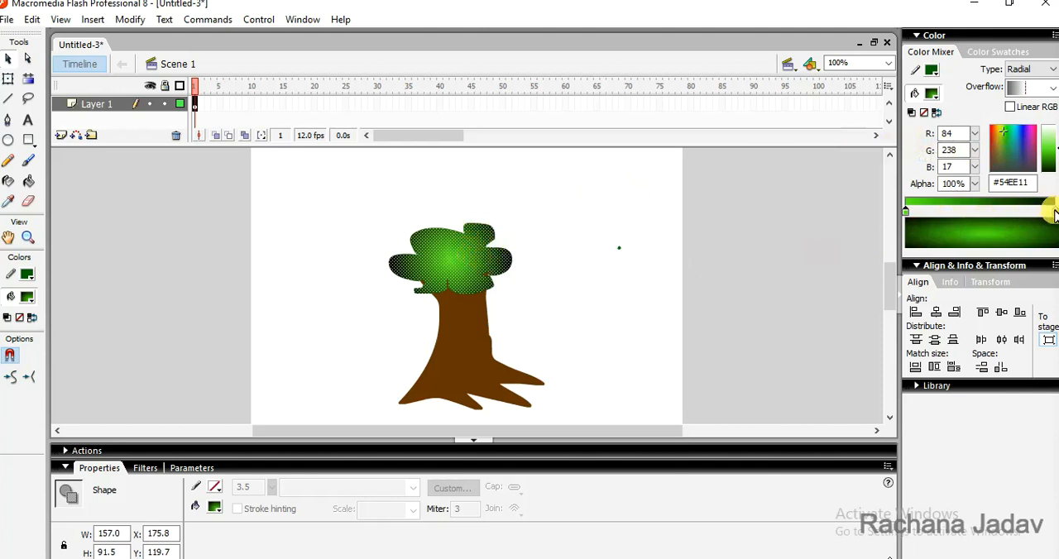
left_click(1018, 214)
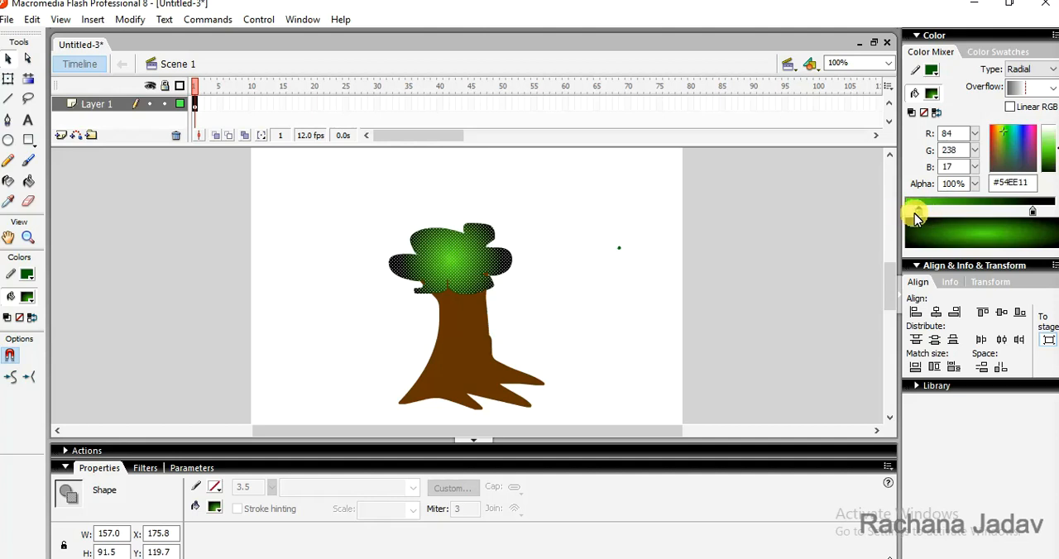
left_click_drag(914, 211, 1000, 240)
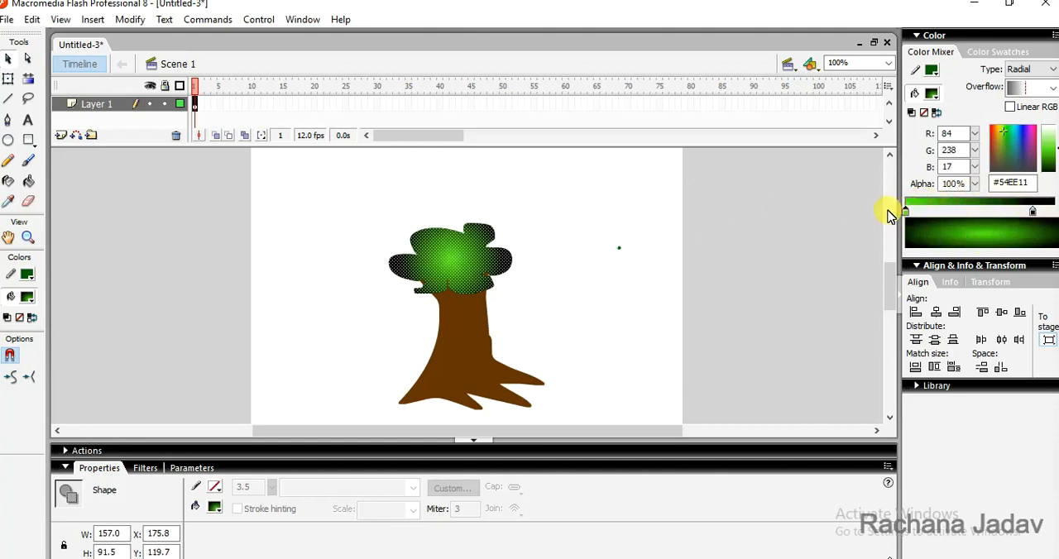
left_click(998, 213)
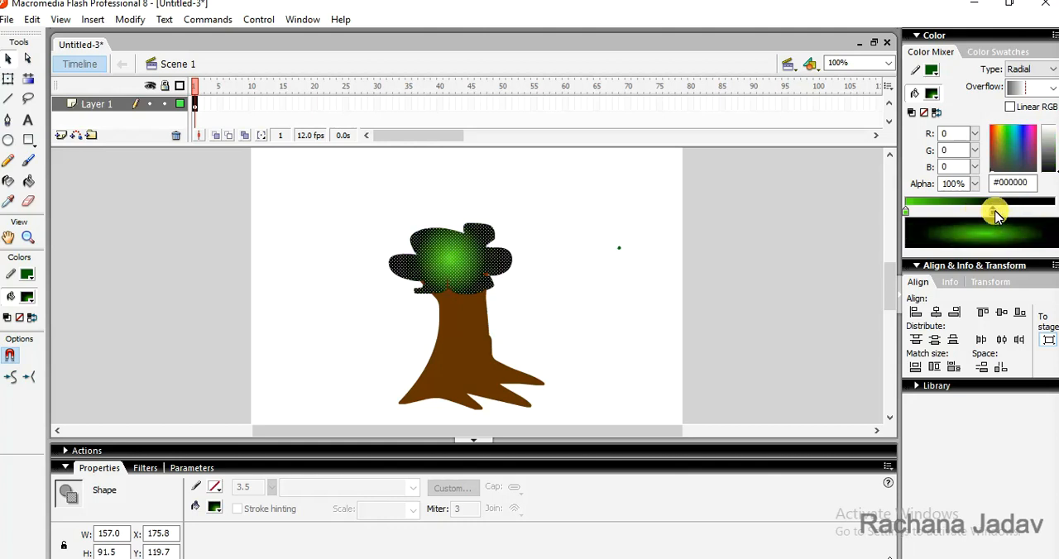
left_click_drag(997, 210, 910, 211)
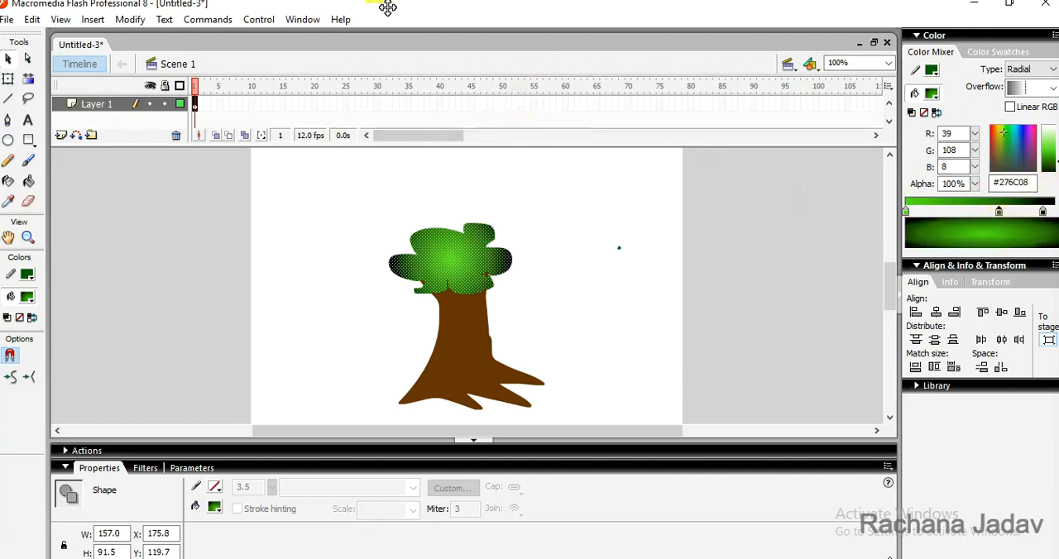
mouse_move(373, 37)
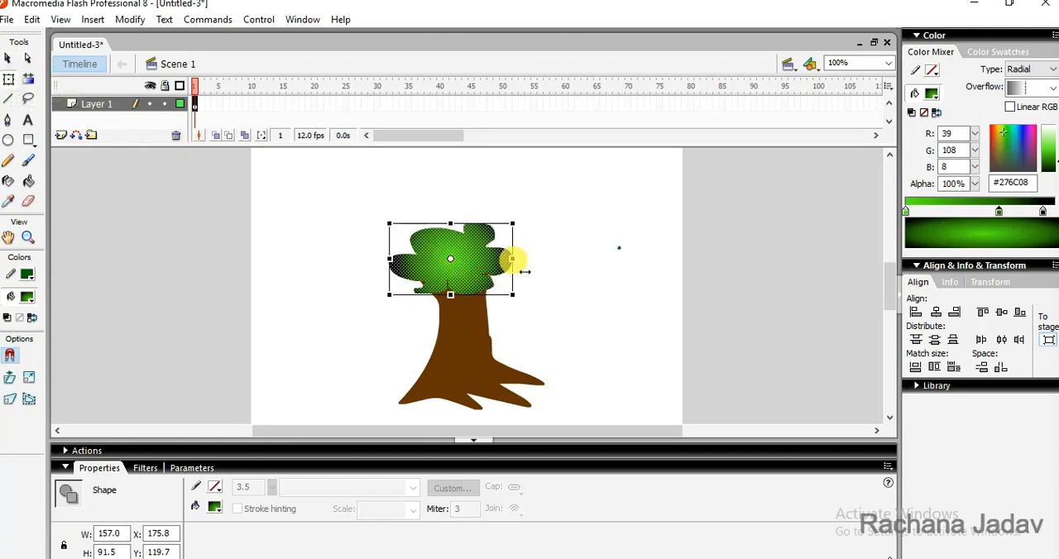
- Stretch the foliage to about 188 by 106, keeping it level
left_click_drag(513, 261, 512, 213)
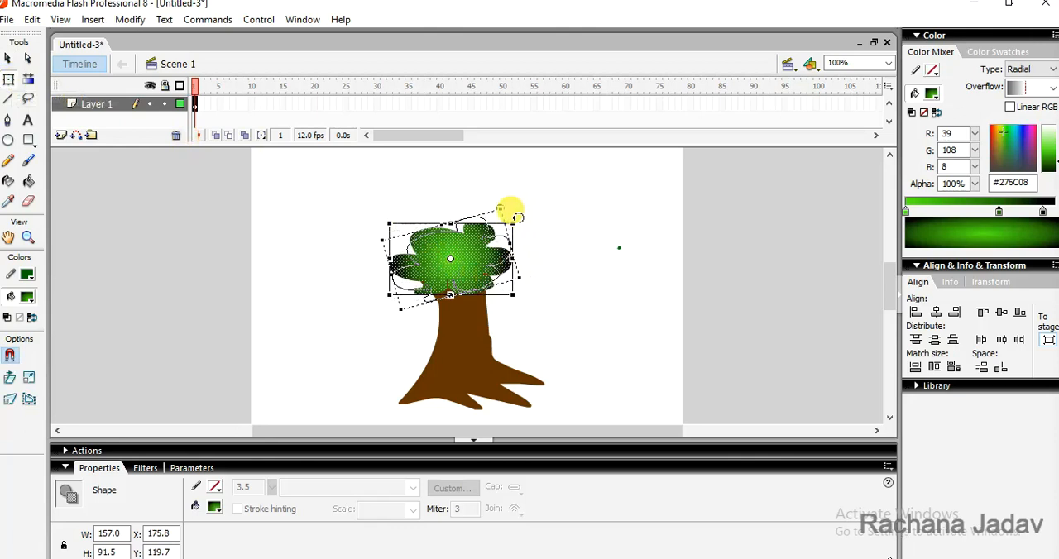
left_click_drag(511, 207, 522, 221)
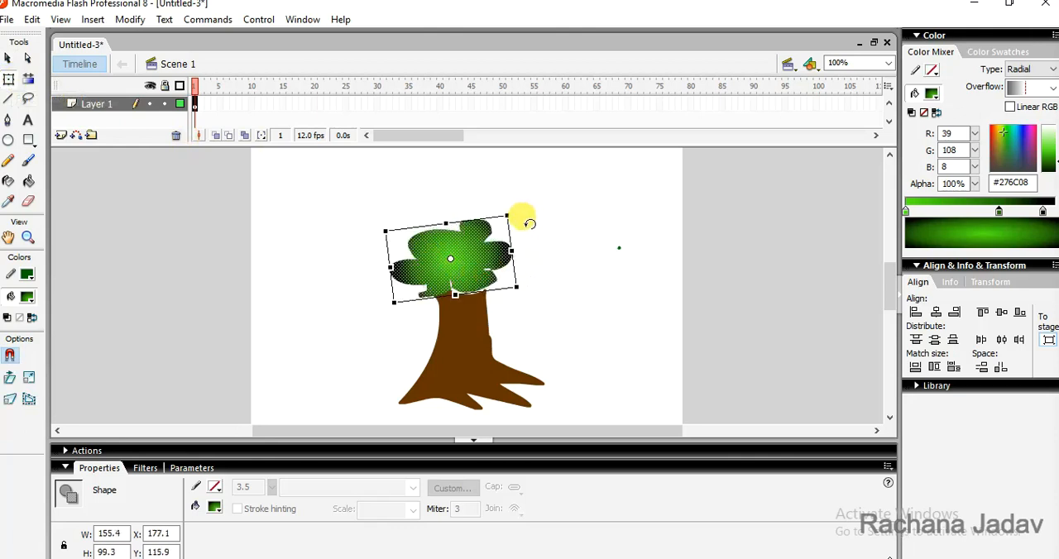
left_click_drag(507, 216, 501, 209)
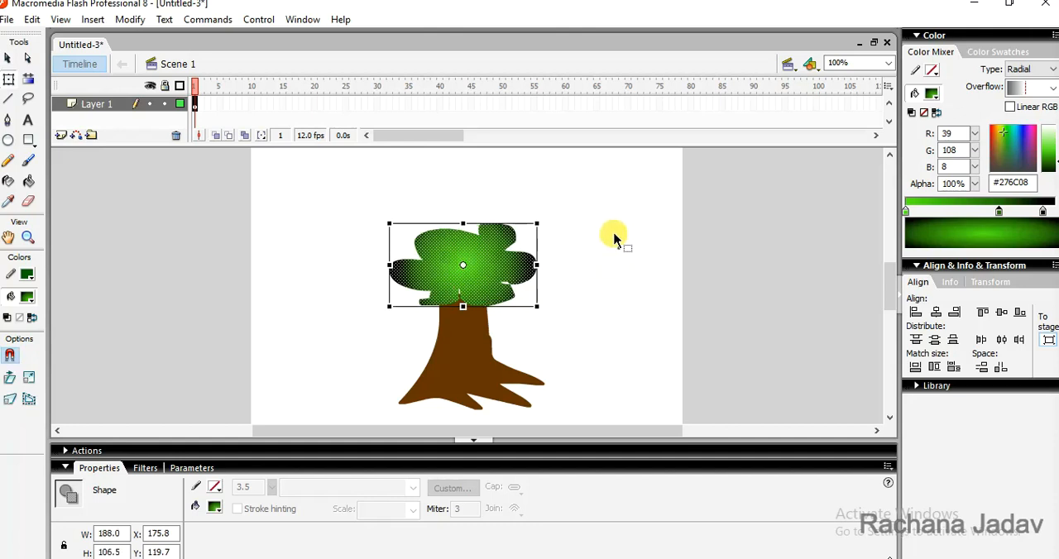
mouse_move(147, 45)
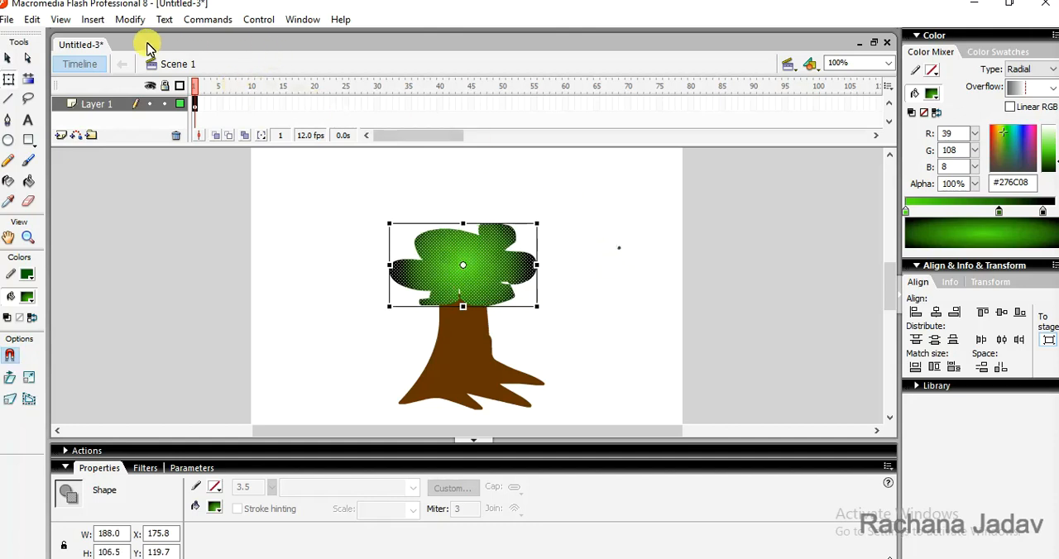
mouse_move(28, 80)
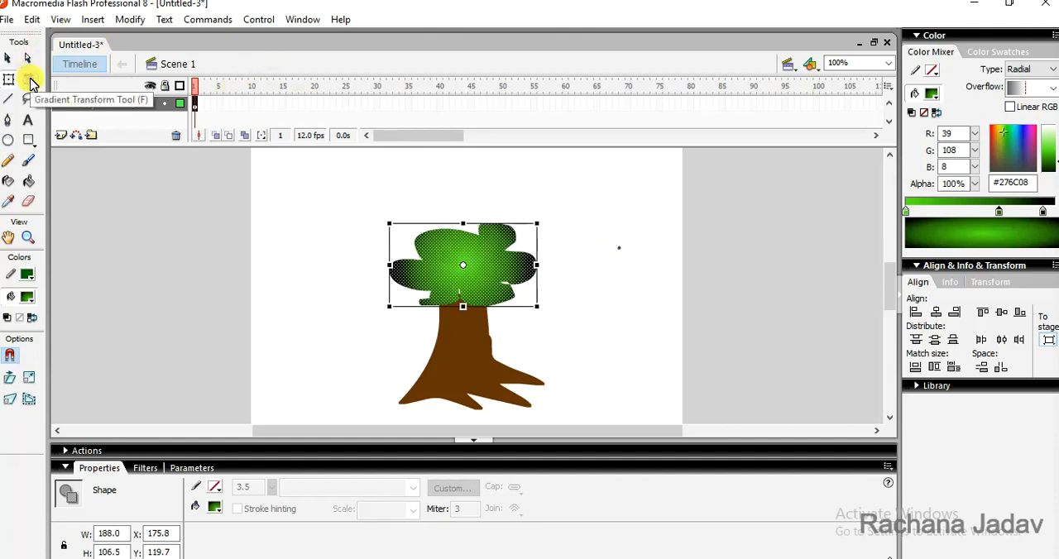
- Shift the foliage gradient's focal point off-centre and reposition its centre
left_click(27, 79)
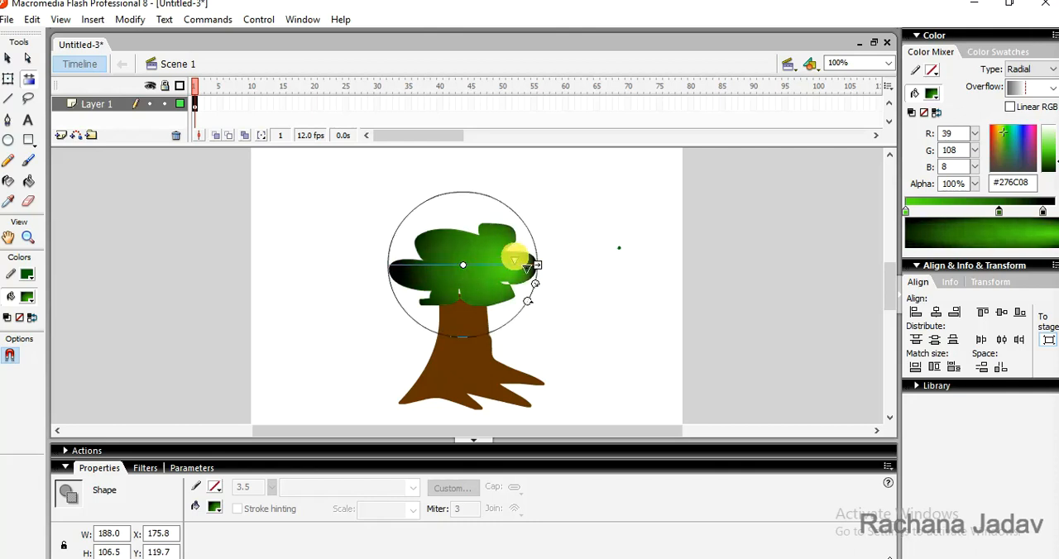
left_click_drag(513, 263, 430, 258)
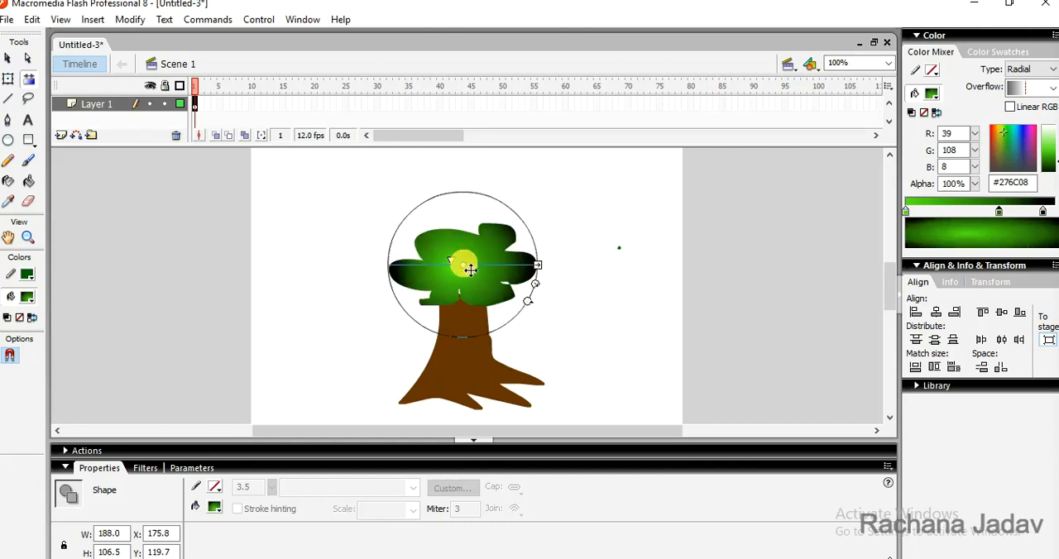
left_click_drag(463, 265, 464, 277)
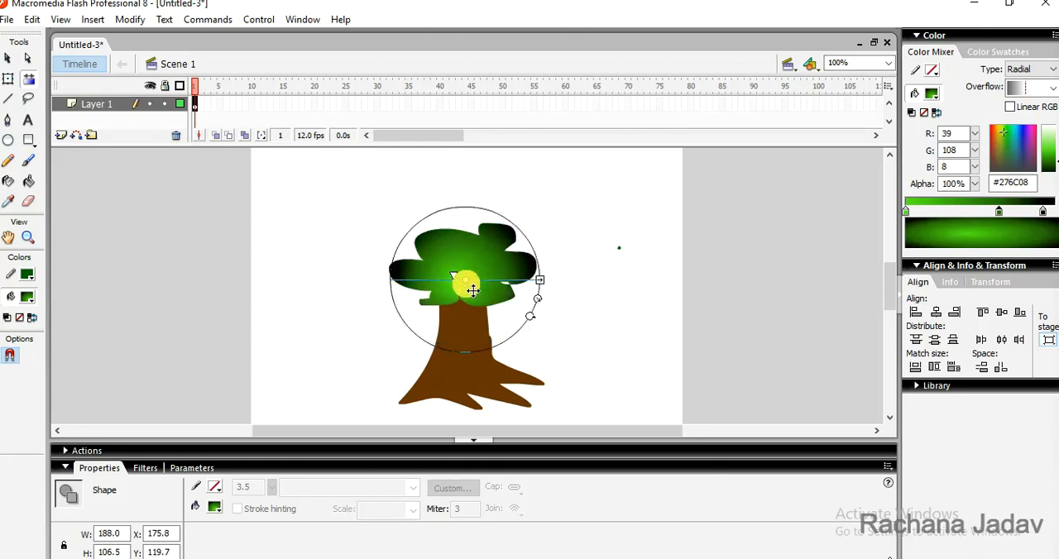
left_click_drag(453, 275, 469, 291)
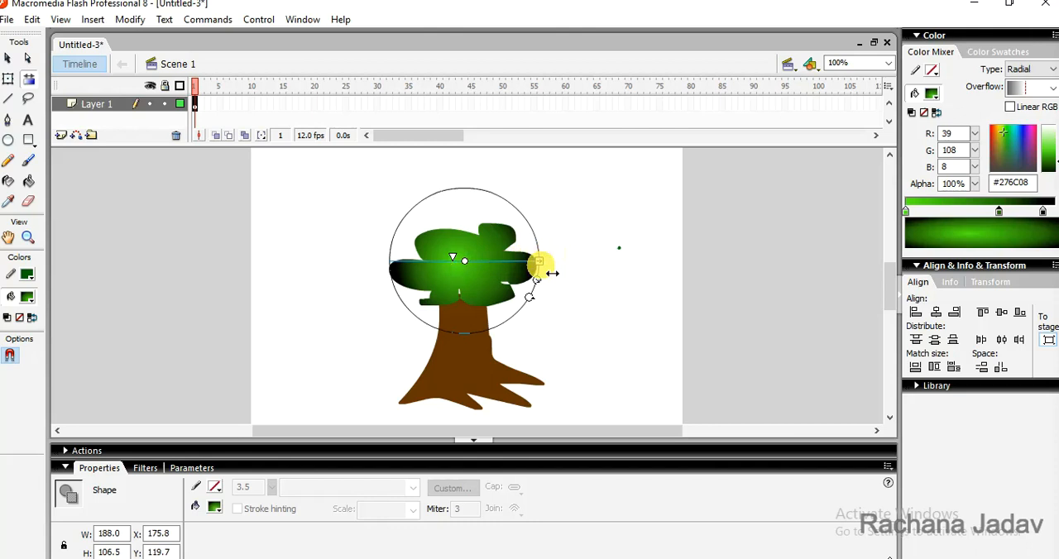
- Stretch, enlarge and rotate the gradient into a tall tilted ellipse
left_click_drag(542, 263, 579, 263)
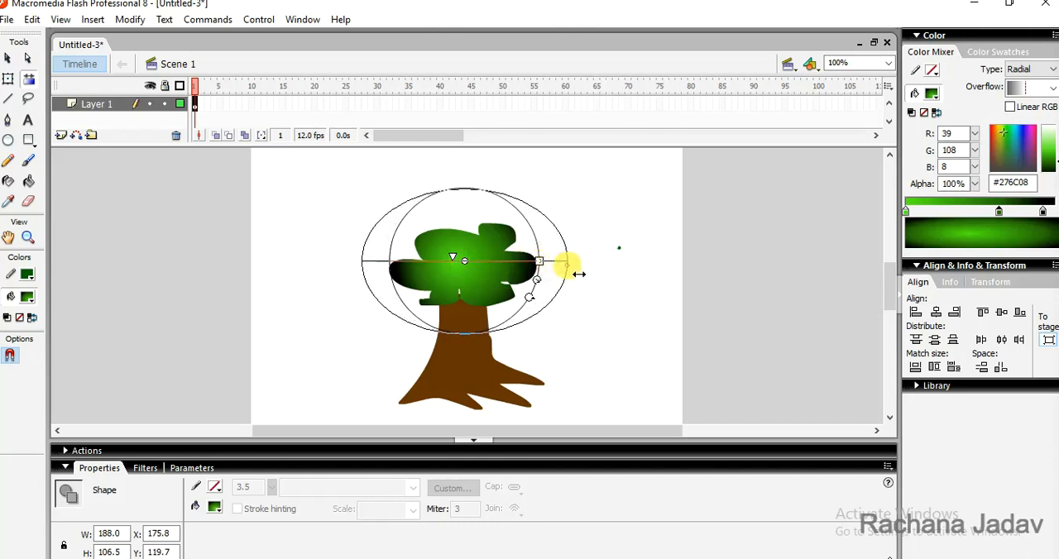
left_click_drag(579, 273, 567, 273)
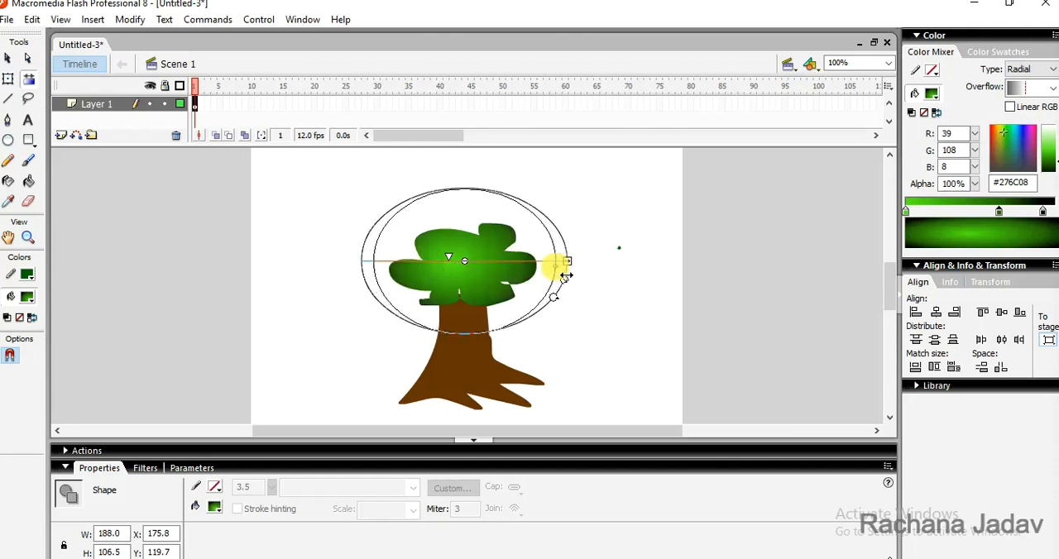
left_click_drag(566, 260, 533, 265)
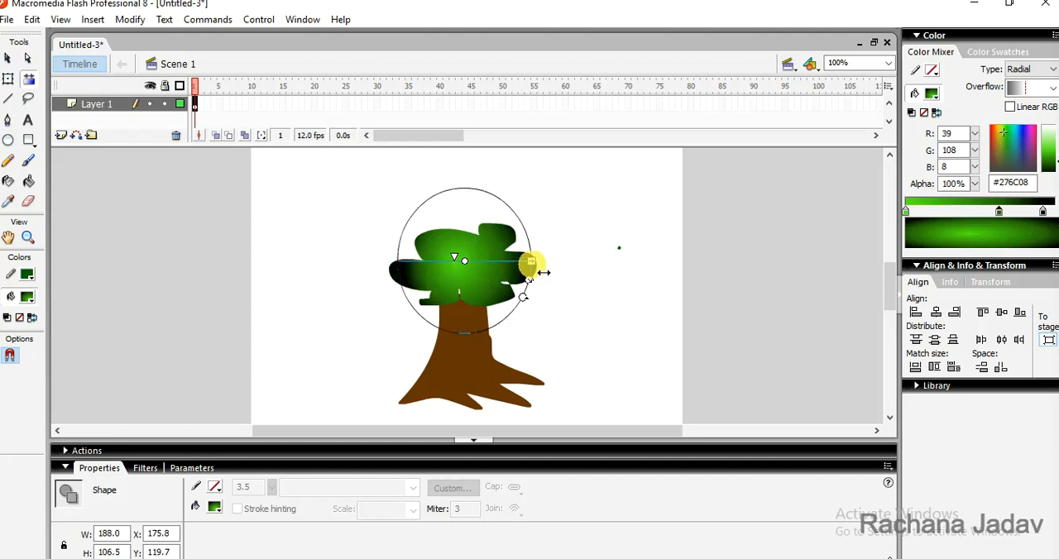
left_click_drag(530, 263, 463, 259)
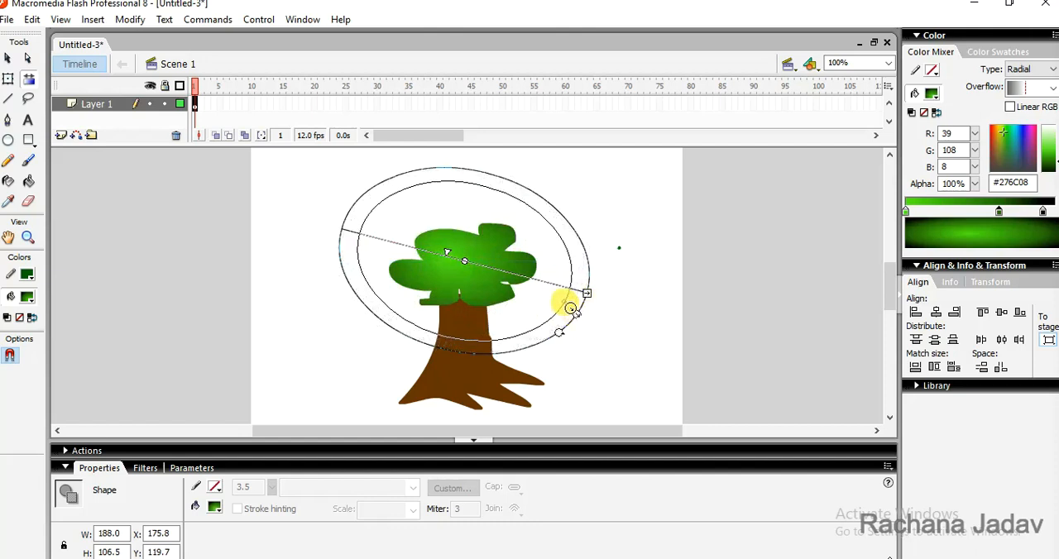
left_click_drag(571, 310, 550, 322)
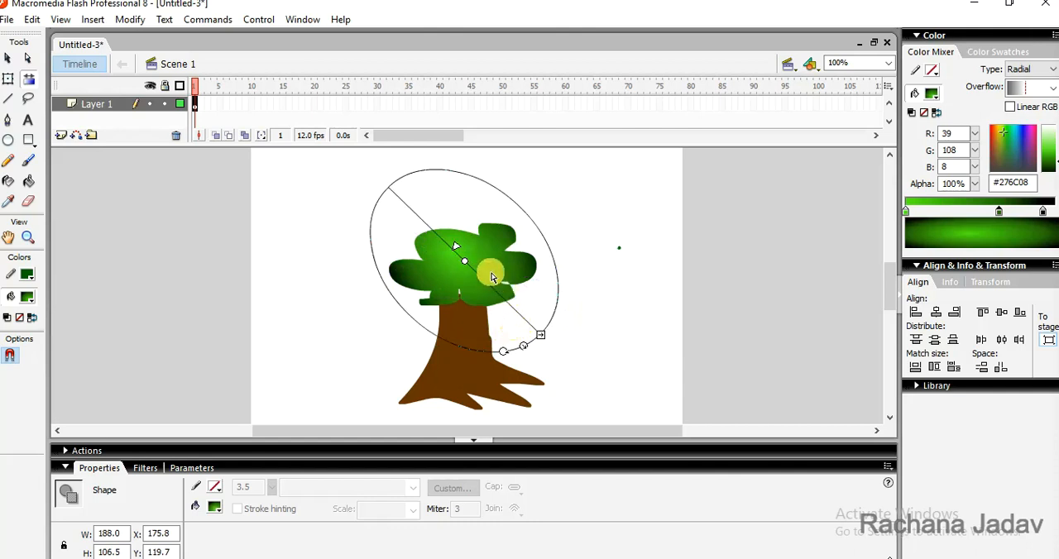
left_click_drag(490, 277, 482, 356)
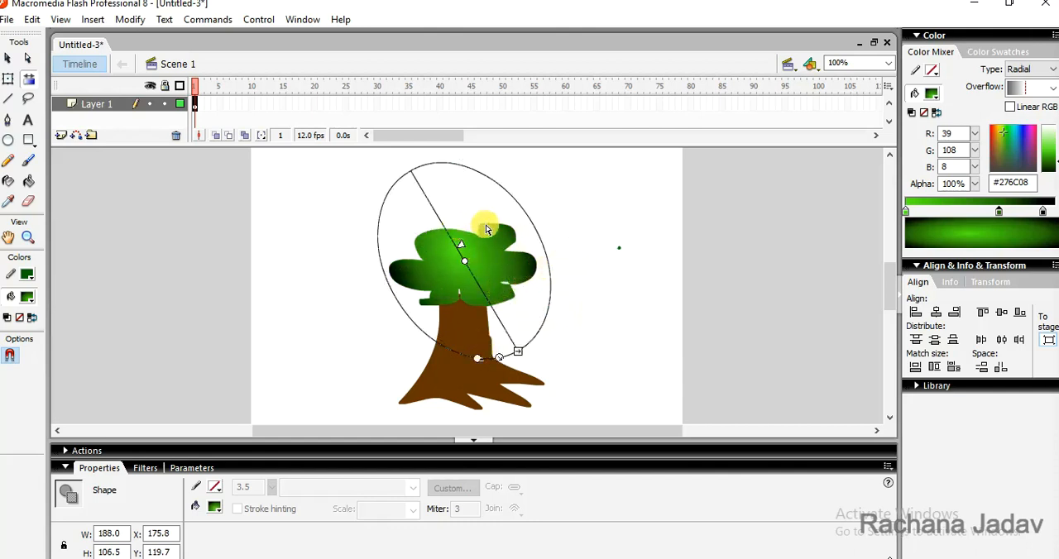
mouse_move(579, 227)
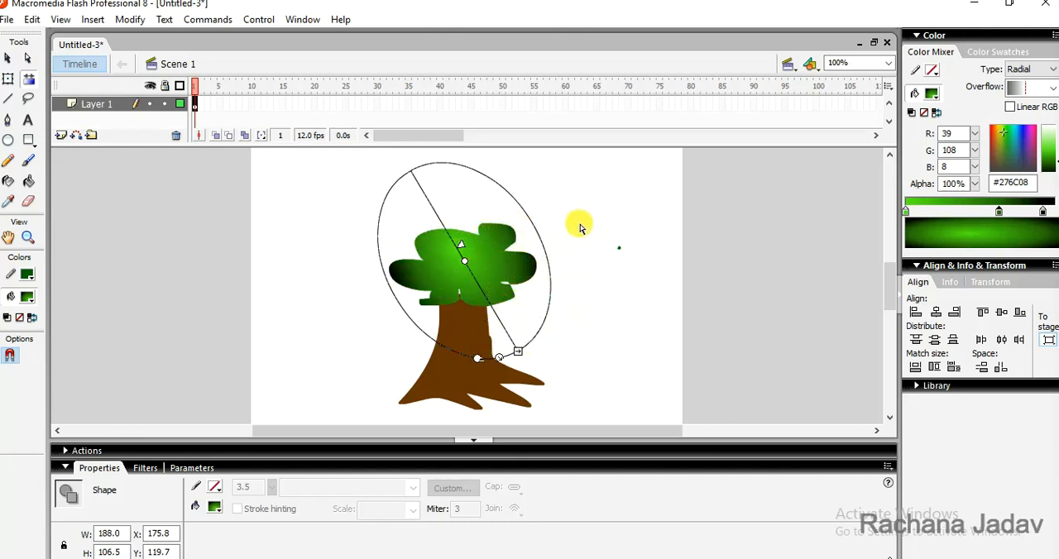
mouse_move(568, 225)
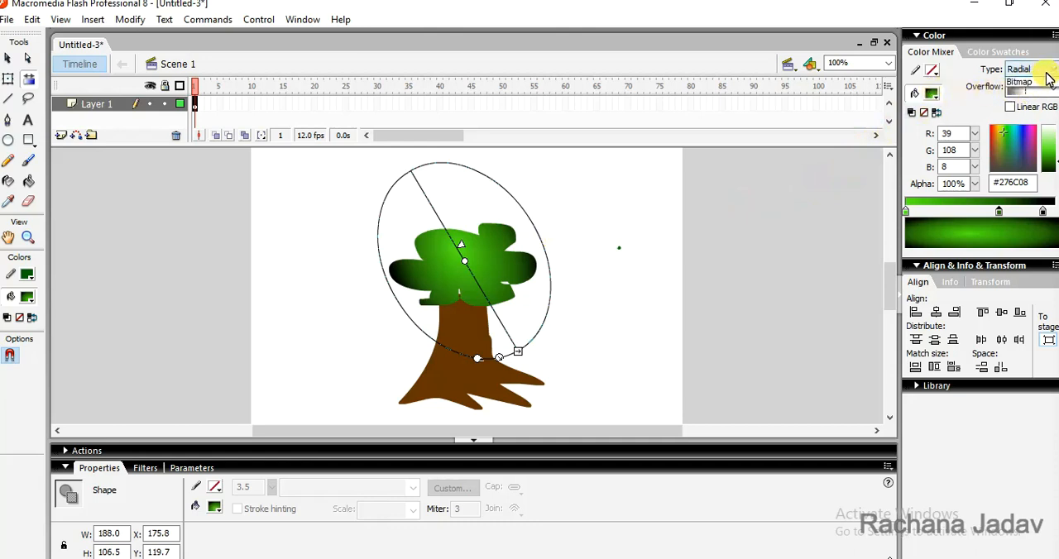
- Set the Color Mixer gradient type from Radial to Linear
left_click(1029, 69)
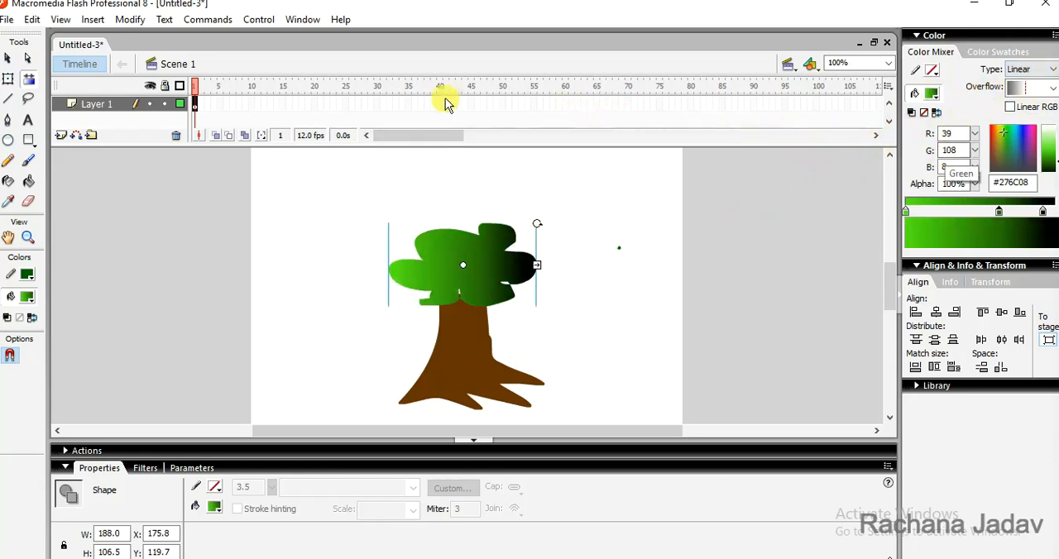
mouse_move(528, 211)
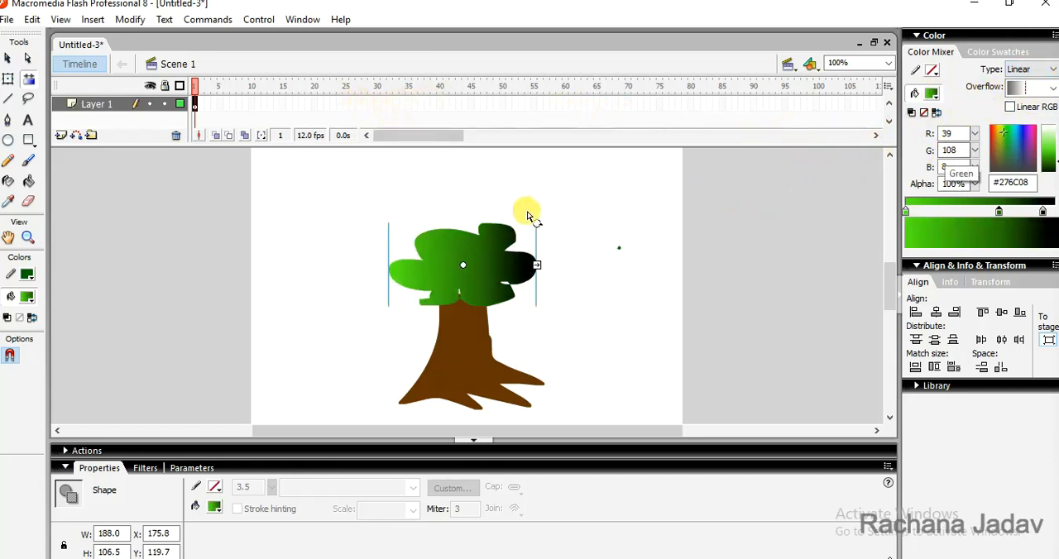